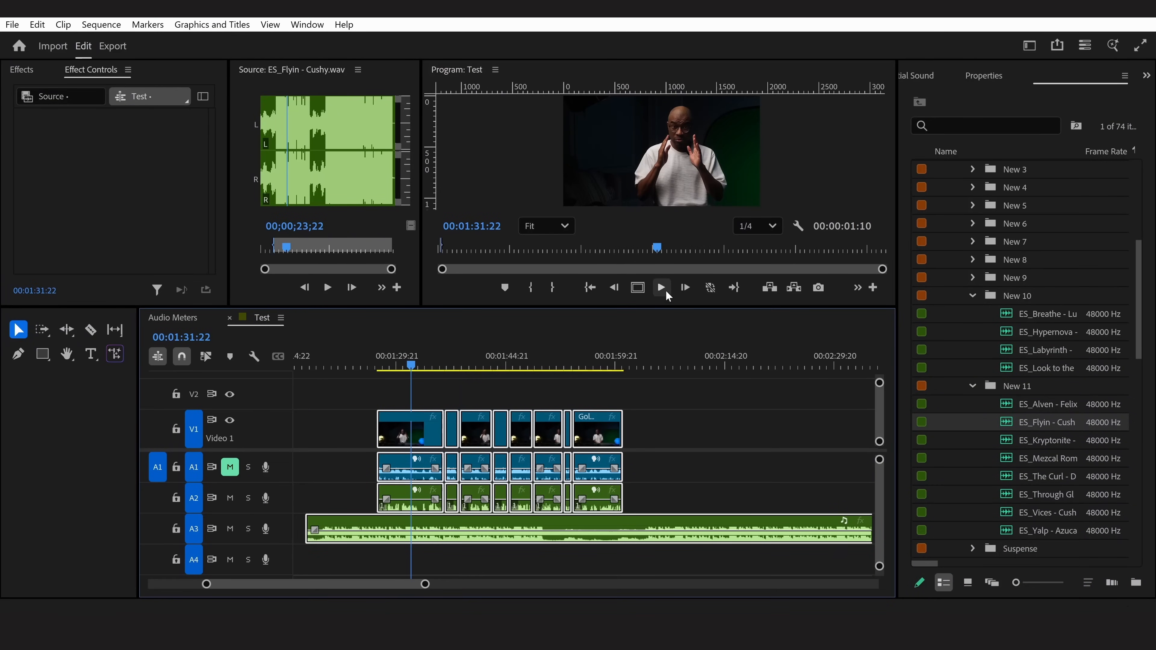
Preview the sequence briefly to hear the music before processing.
{"action": "left_click", "coordinate": [659, 288]}
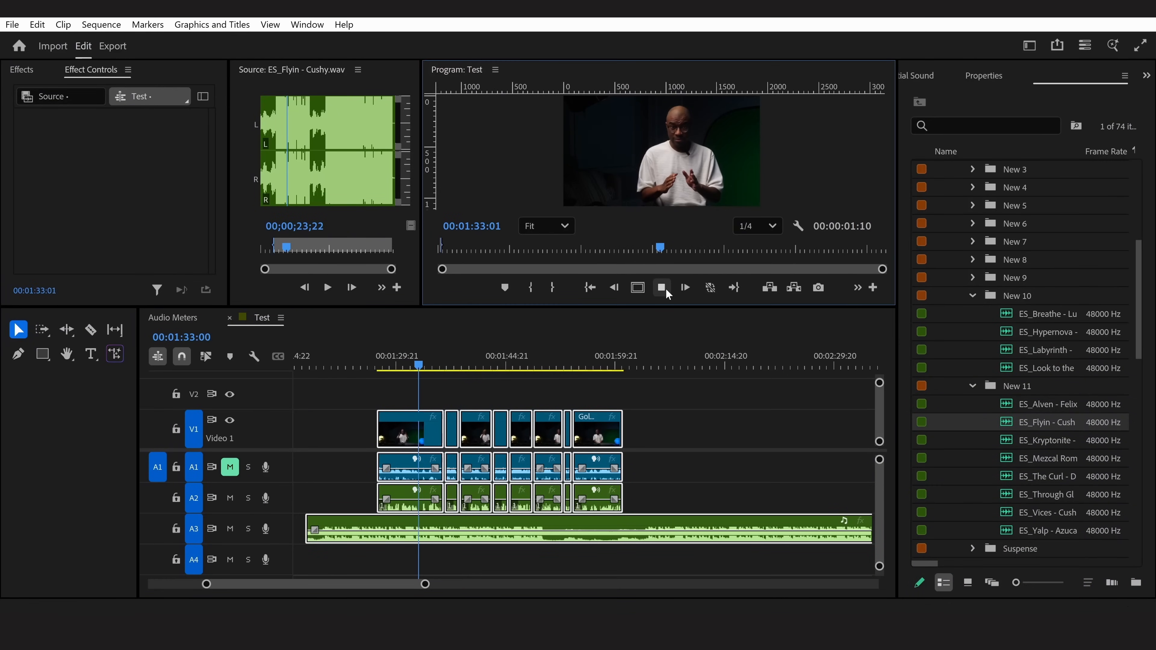
{"action": "left_click", "coordinate": [682, 287]}
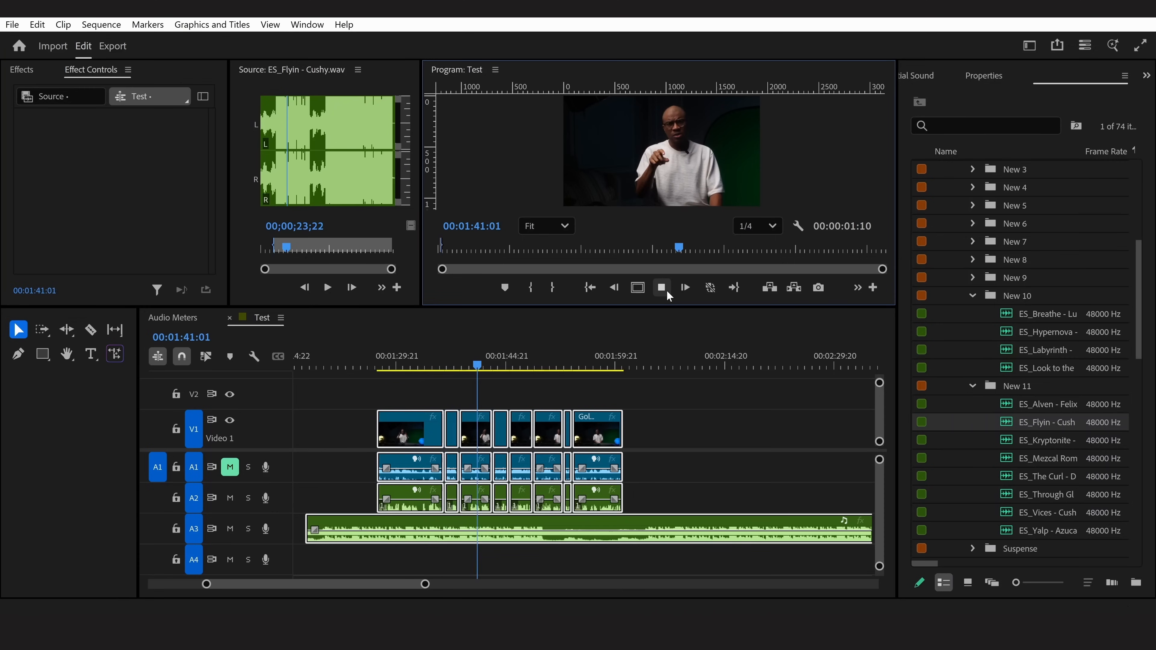
{"action": "left_click", "coordinate": [661, 287]}
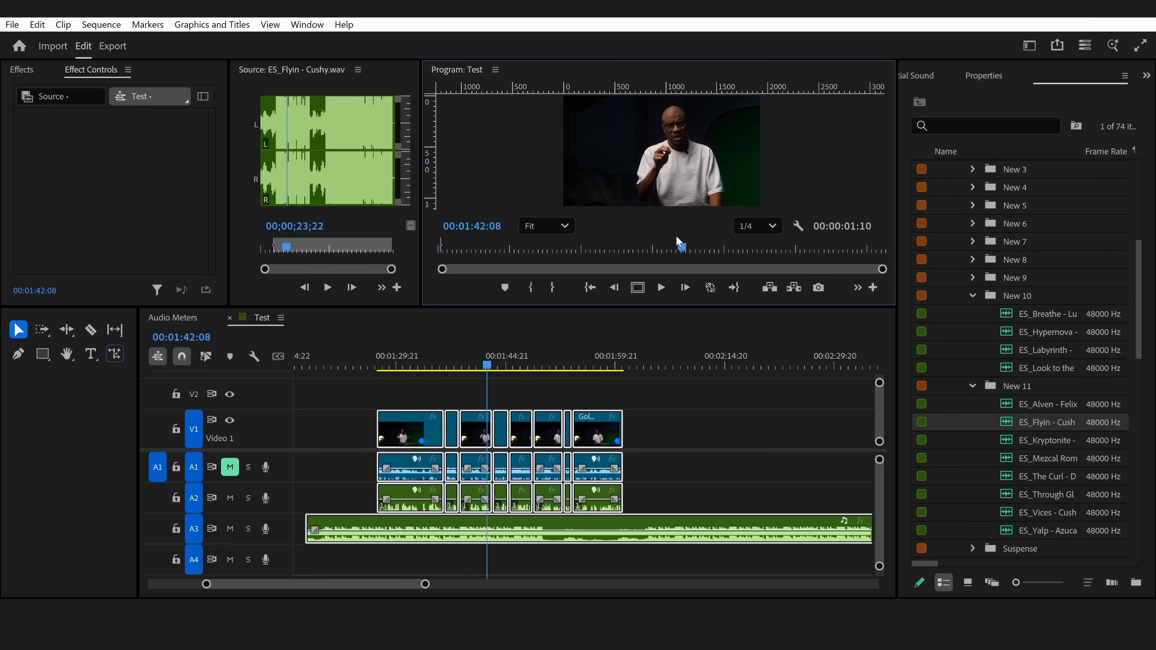
{"action": "mouse_move", "coordinate": [597, 306]}
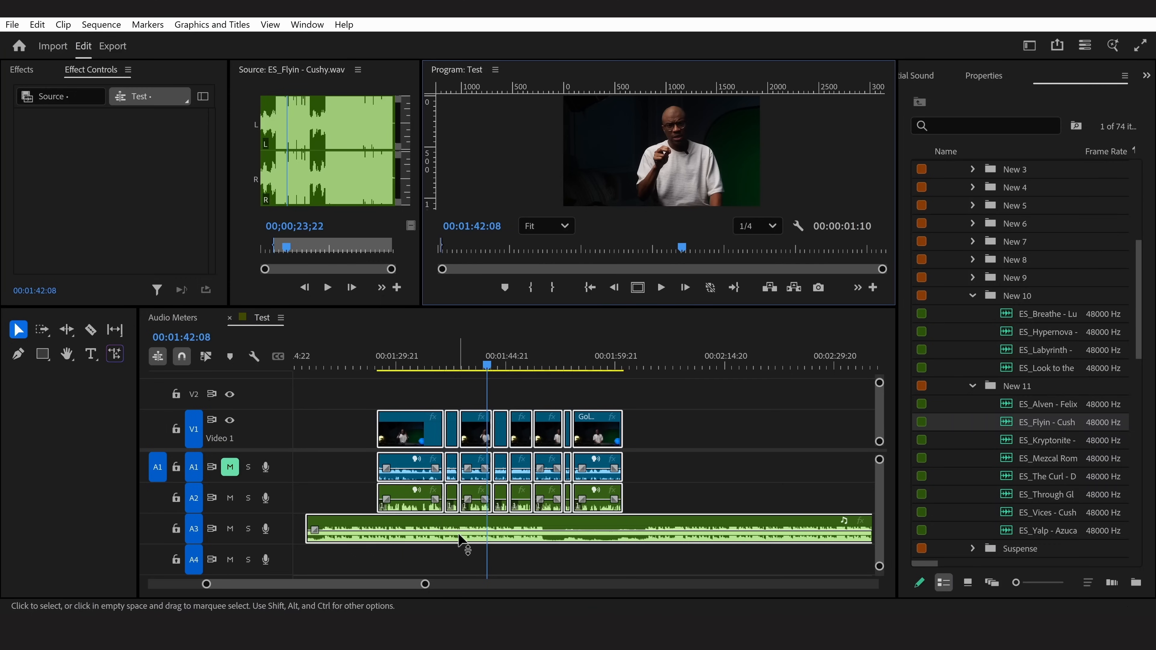
{"action": "mouse_move", "coordinate": [488, 528]}
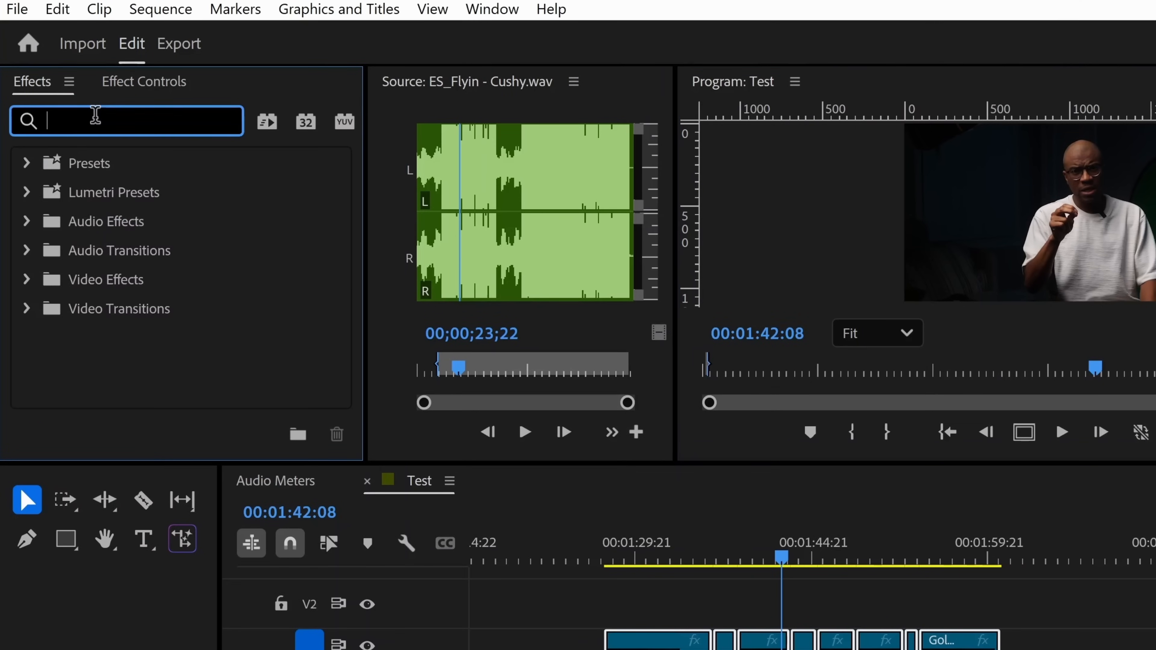
Find DeEsser via 'dee', apply it to the A3 music clip and bring up its settings editor.
{"action": "type", "text": "dee"}
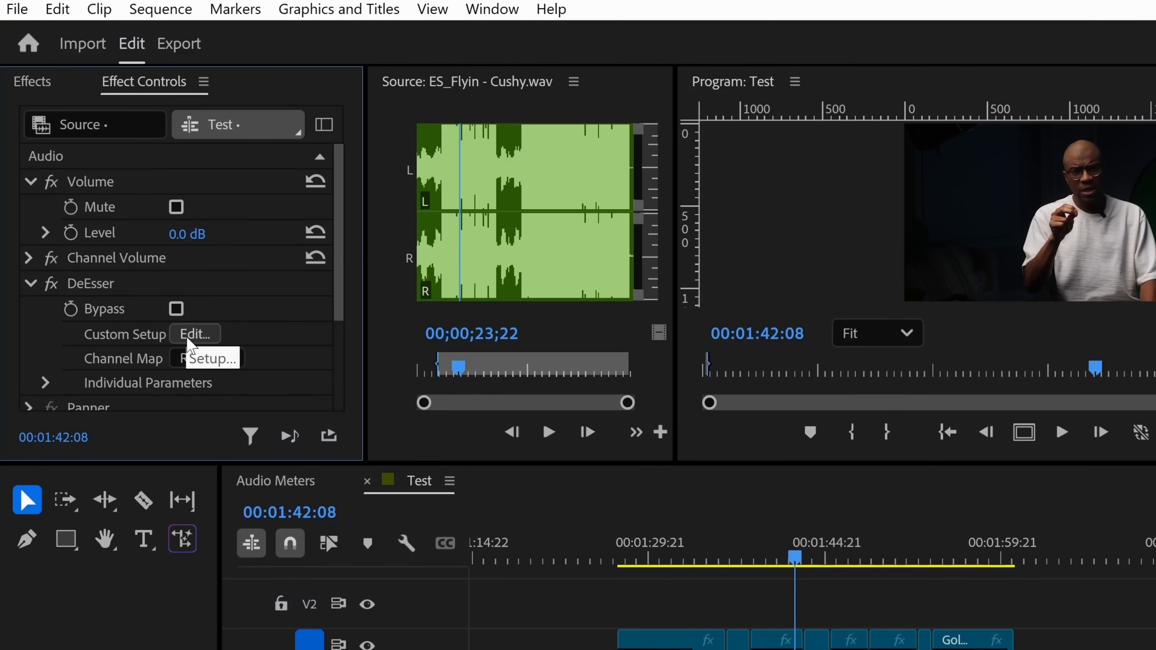
{"action": "left_click", "coordinate": [195, 334]}
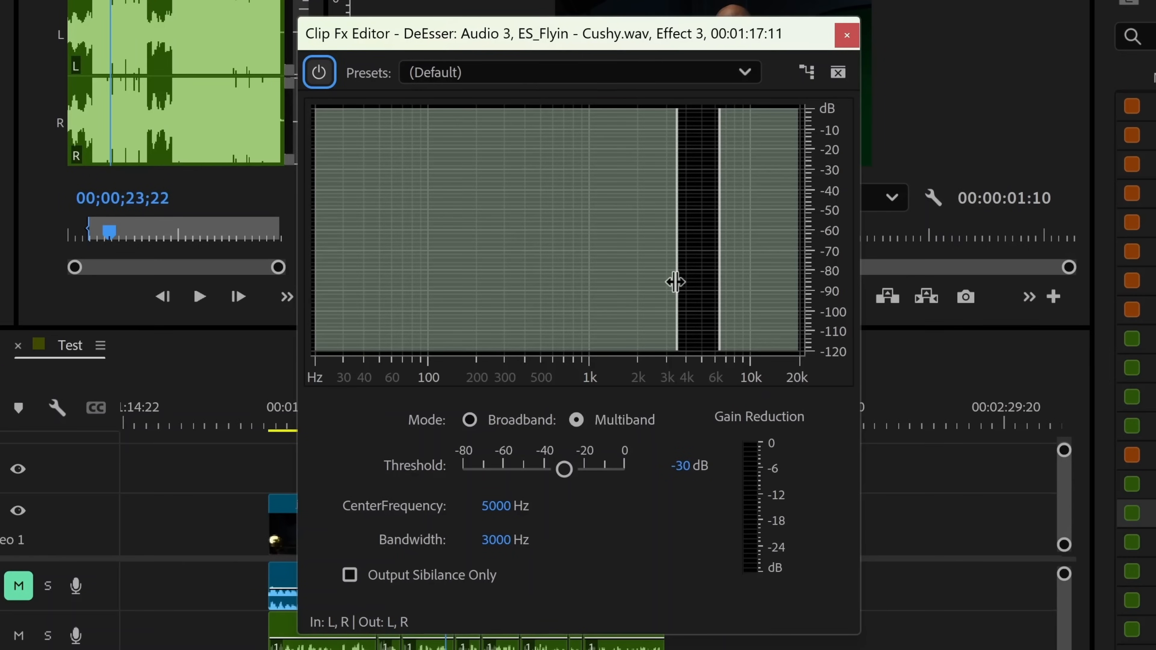
Widen the DeEsser band to centre 3784 Hz with 7500 Hz bandwidth.
{"action": "left_click_drag", "start_coordinate": [674, 282], "coordinate": [403, 288]}
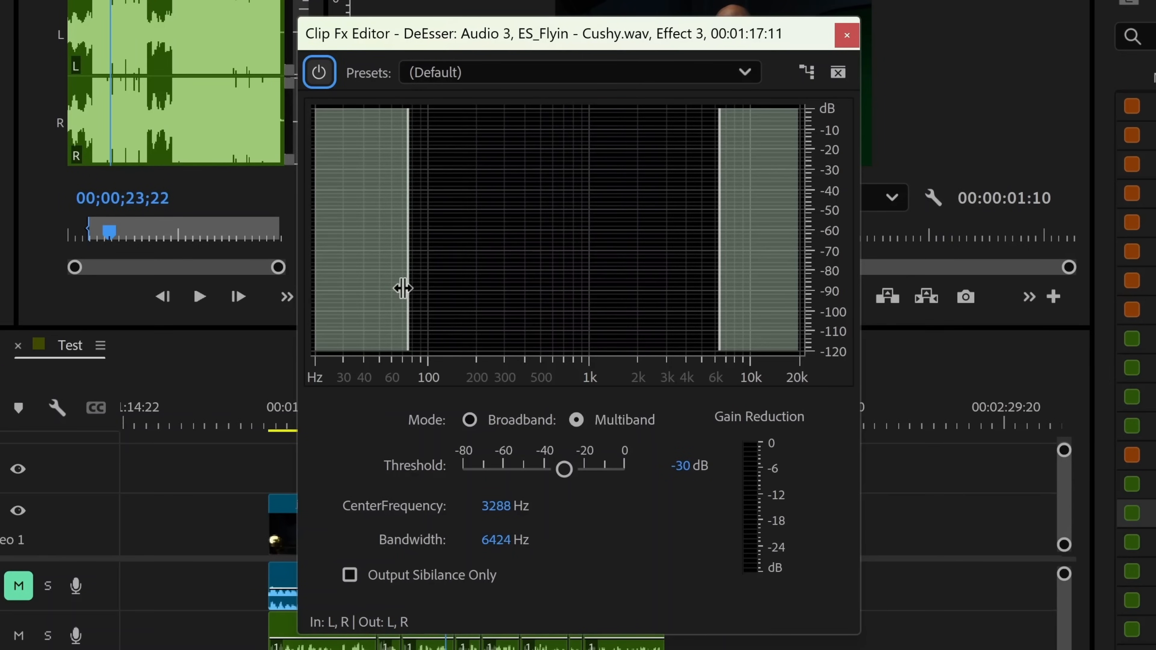
{"action": "left_click_drag", "start_coordinate": [404, 288], "coordinate": [352, 287]}
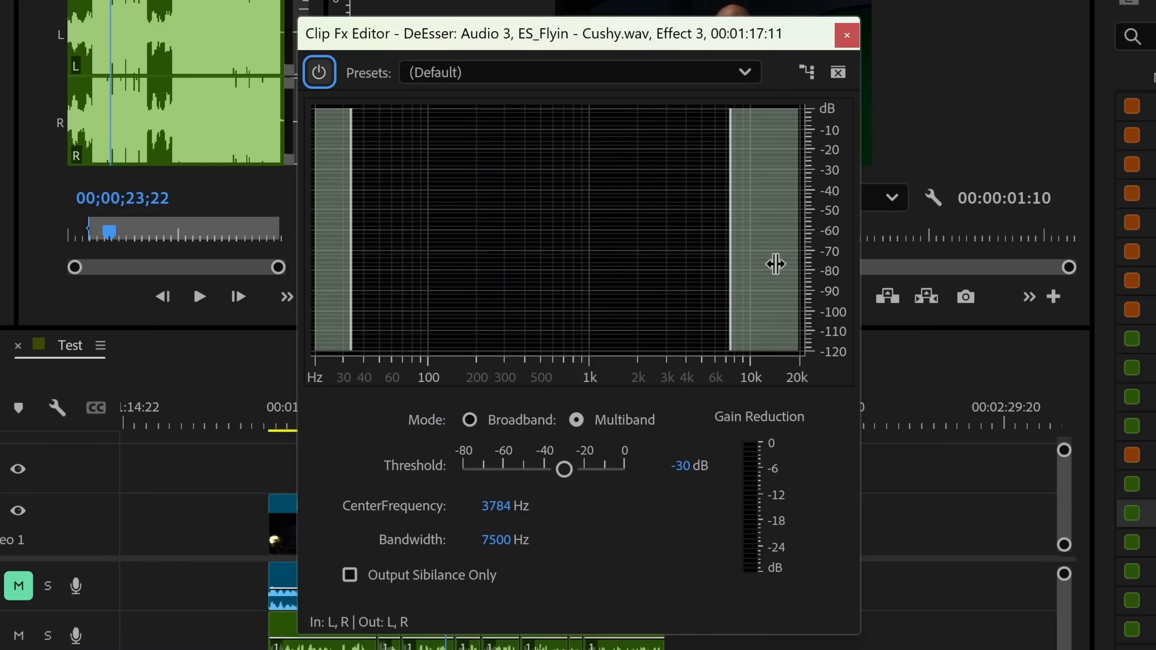
{"action": "mouse_move", "coordinate": [503, 67]}
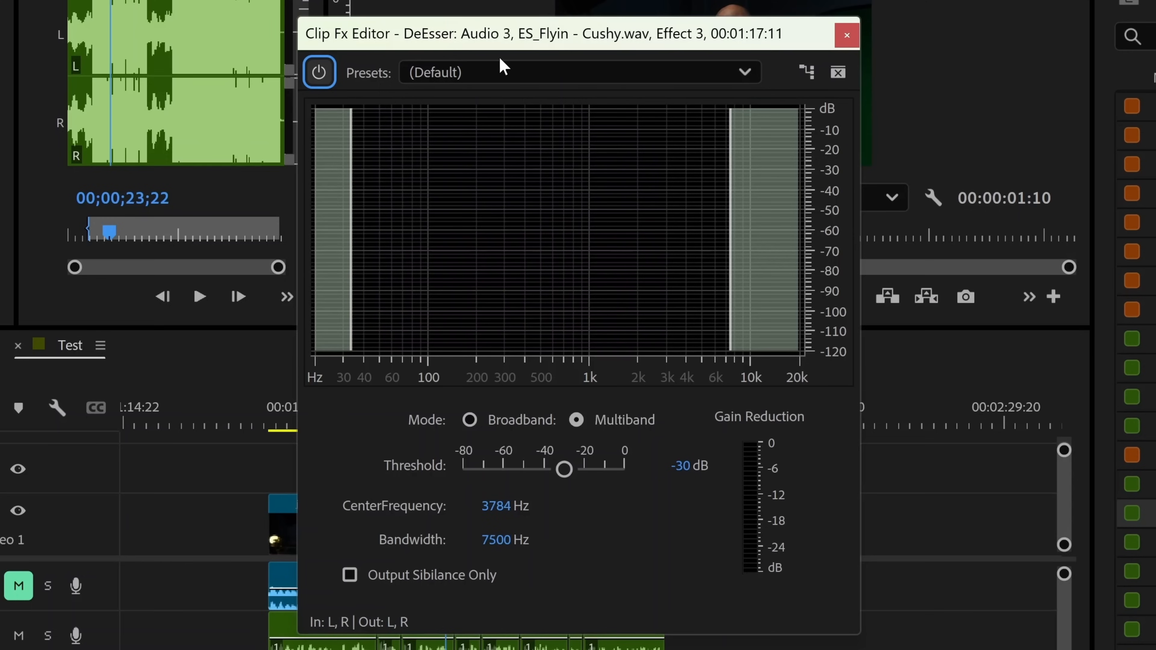
{"action": "mouse_move", "coordinate": [649, 345]}
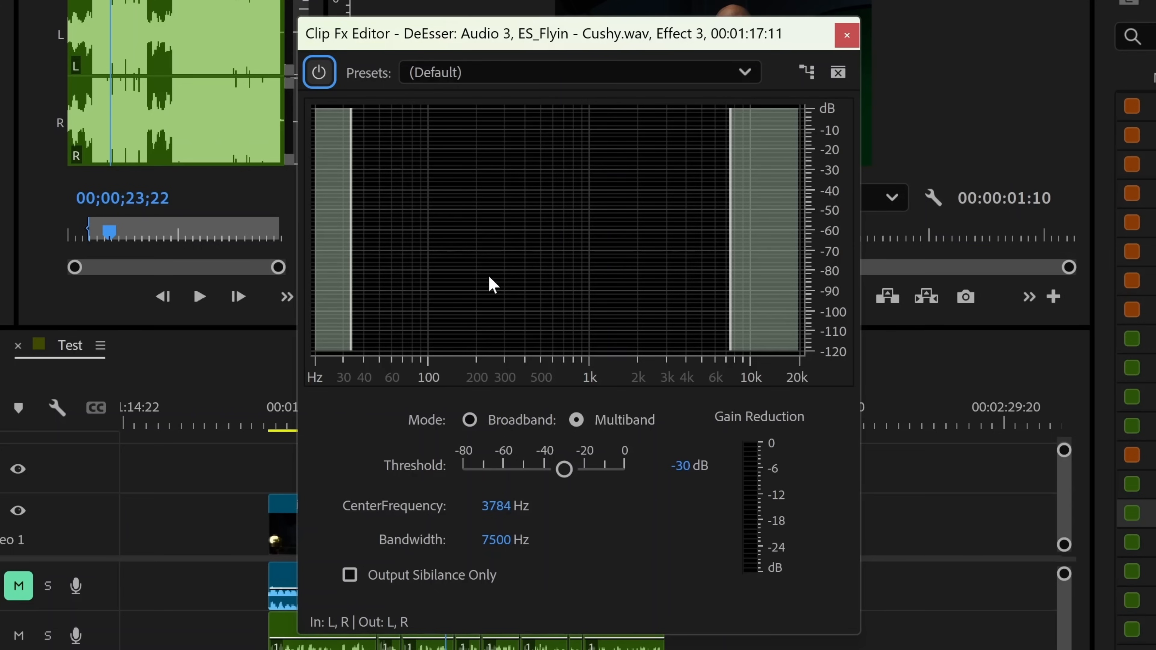
{"action": "mouse_move", "coordinate": [644, 180]}
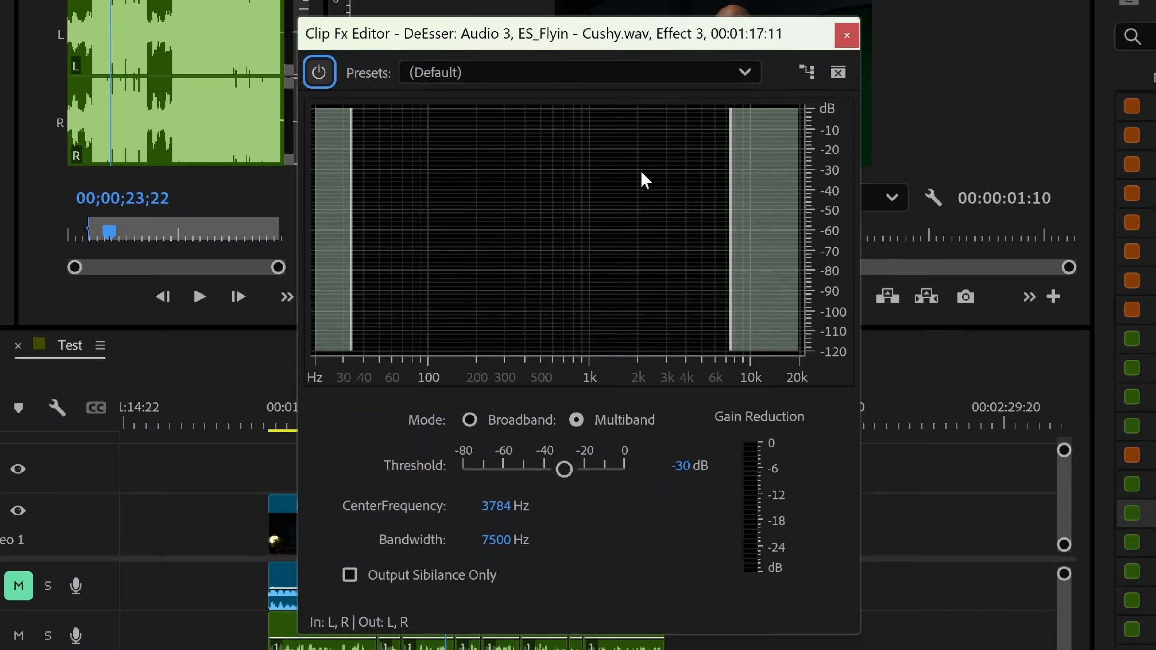
{"action": "mouse_move", "coordinate": [628, 217]}
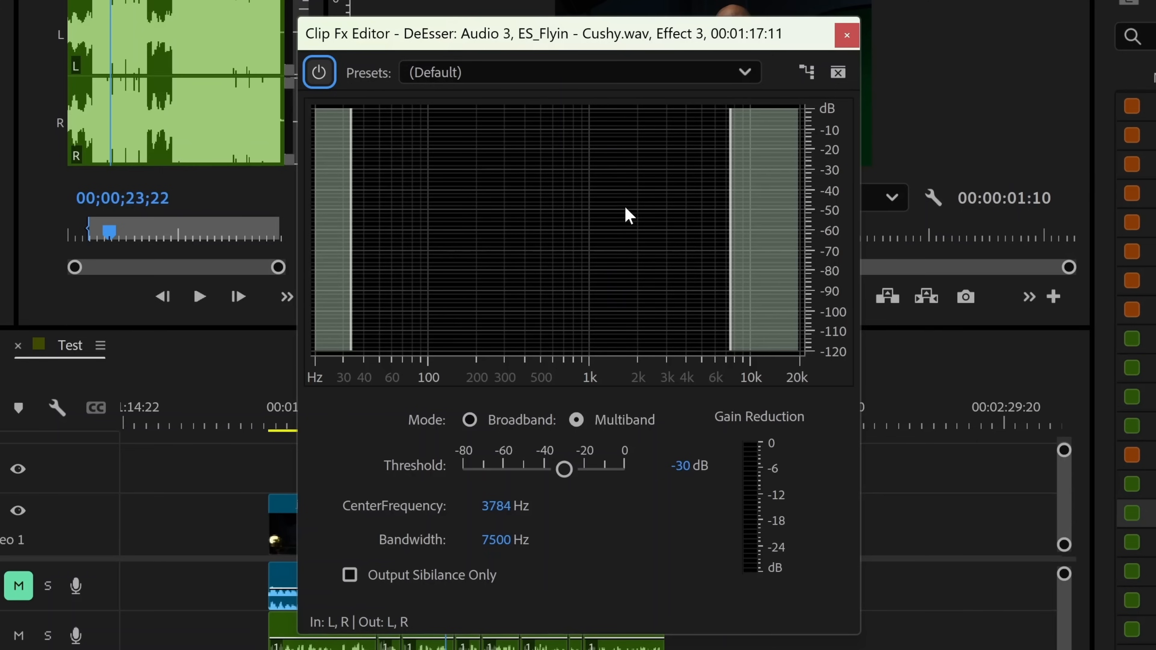
{"action": "mouse_move", "coordinate": [594, 239]}
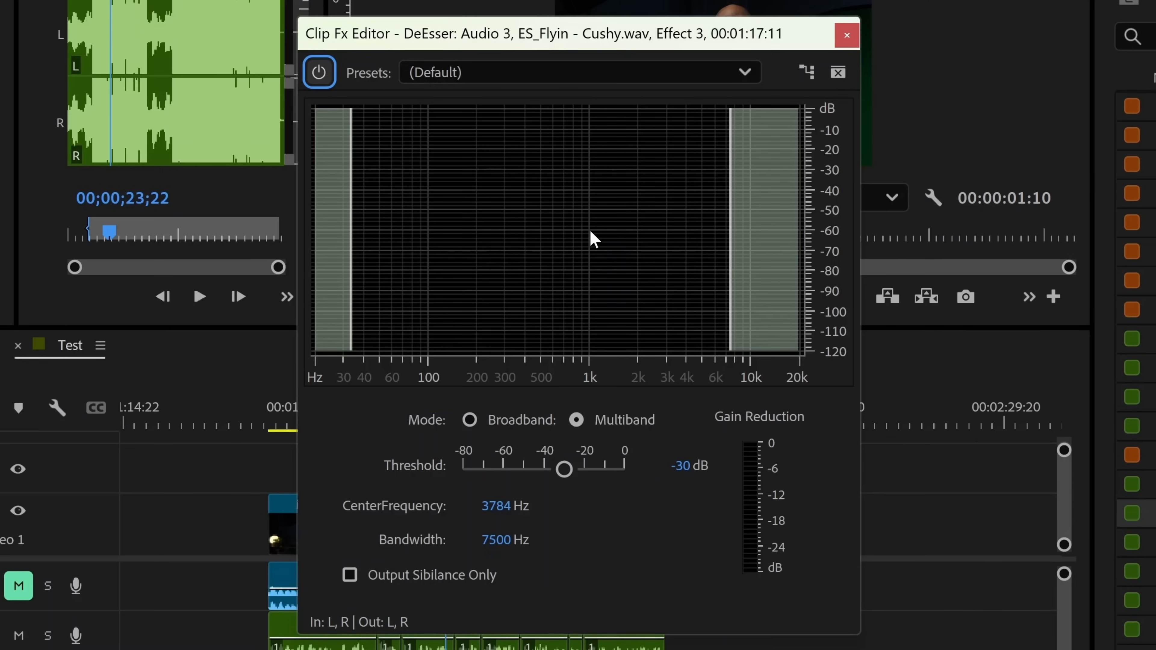
{"action": "mouse_move", "coordinate": [526, 381]}
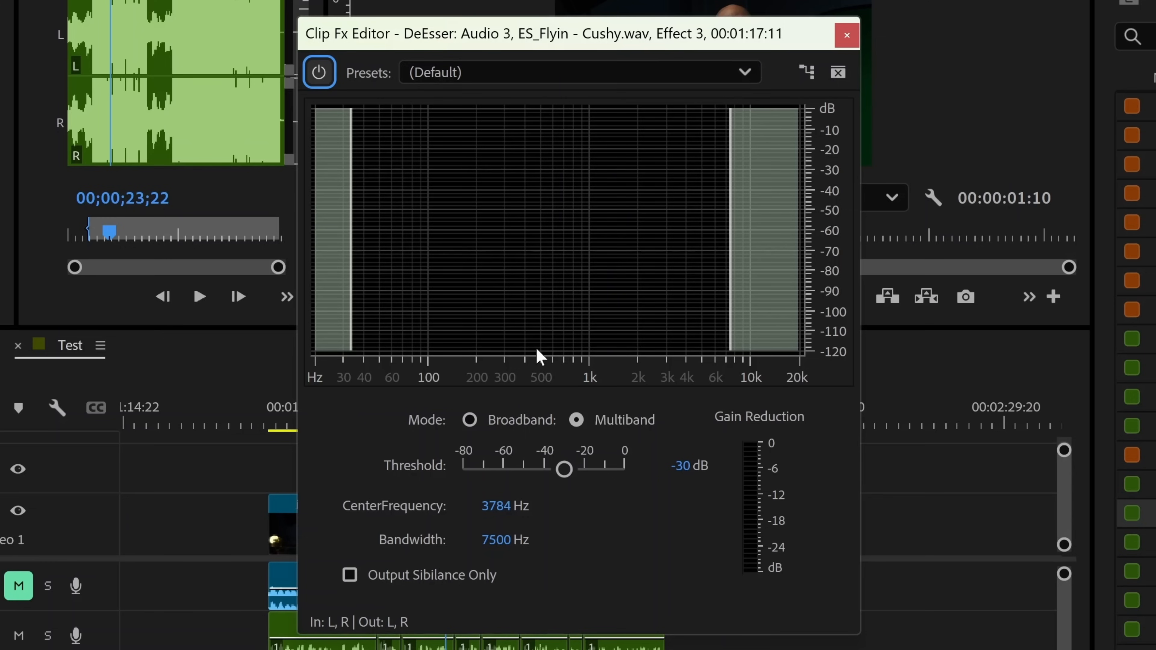
{"action": "mouse_move", "coordinate": [492, 142]}
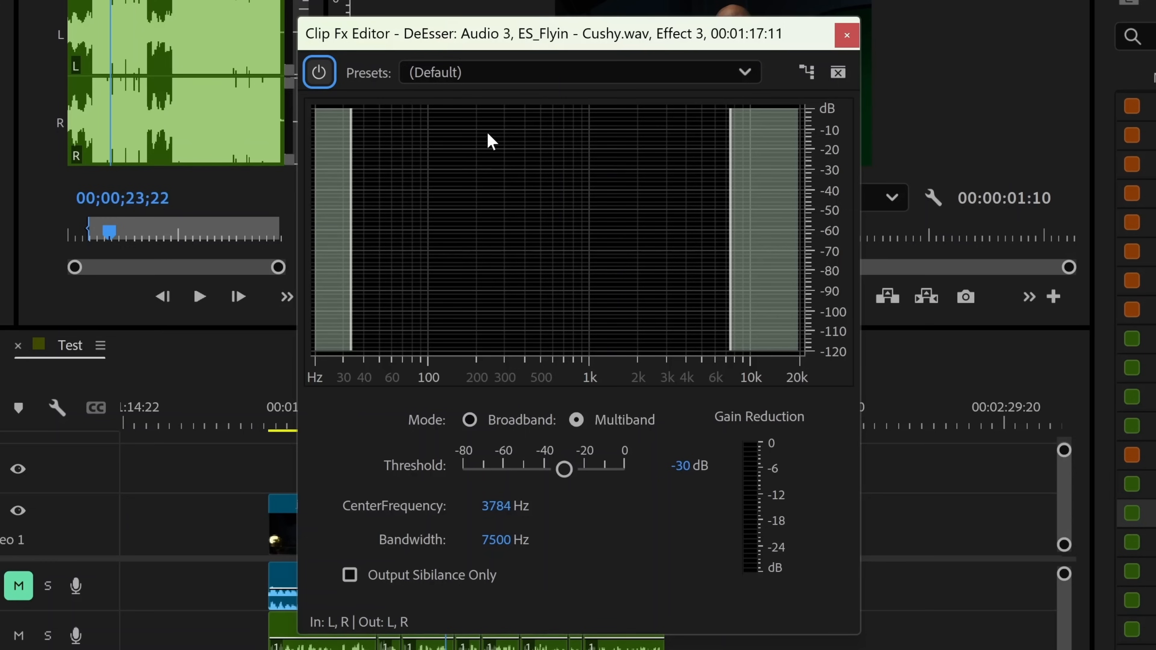
{"action": "mouse_move", "coordinate": [489, 159]}
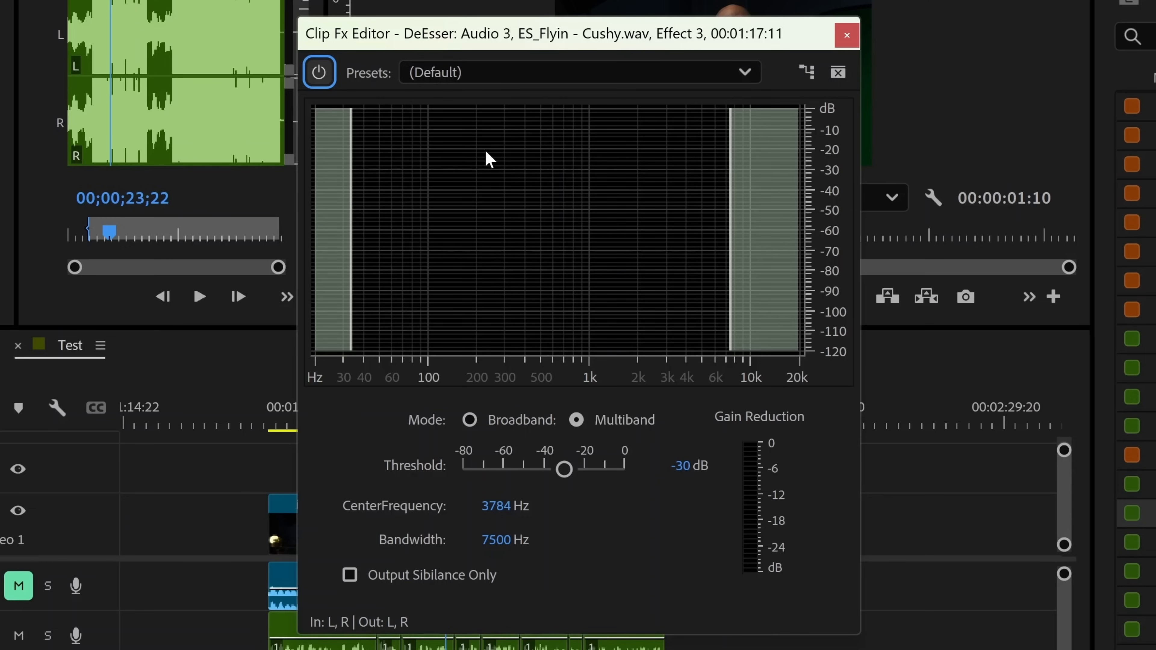
{"action": "mouse_move", "coordinate": [610, 256]}
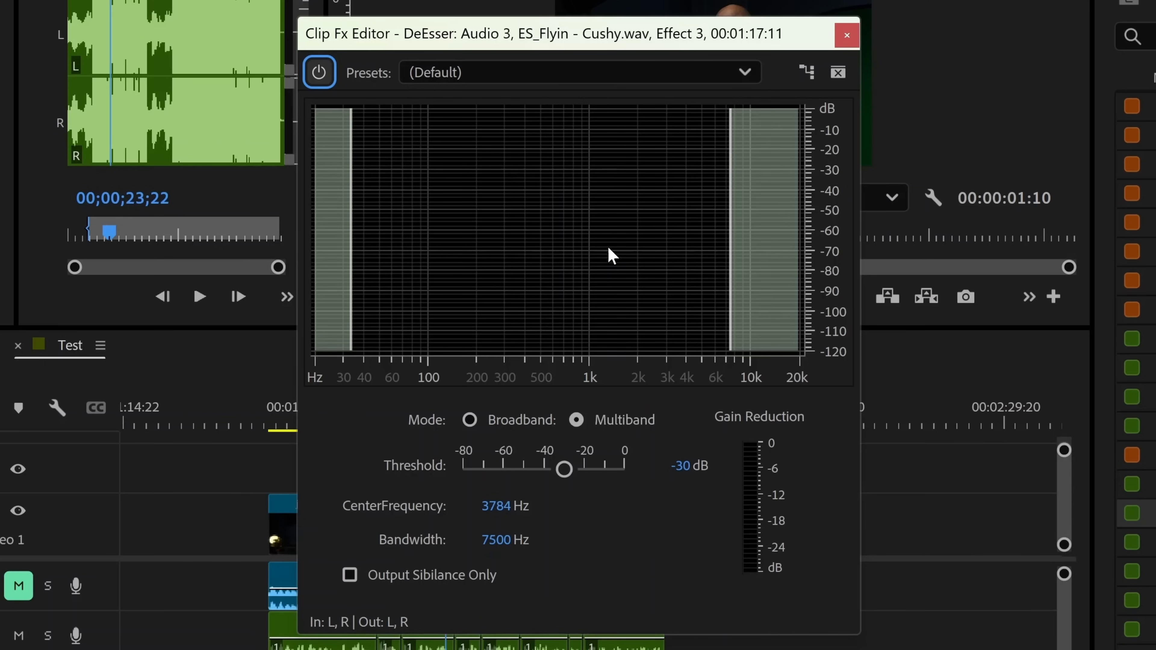
{"action": "mouse_move", "coordinate": [638, 285]}
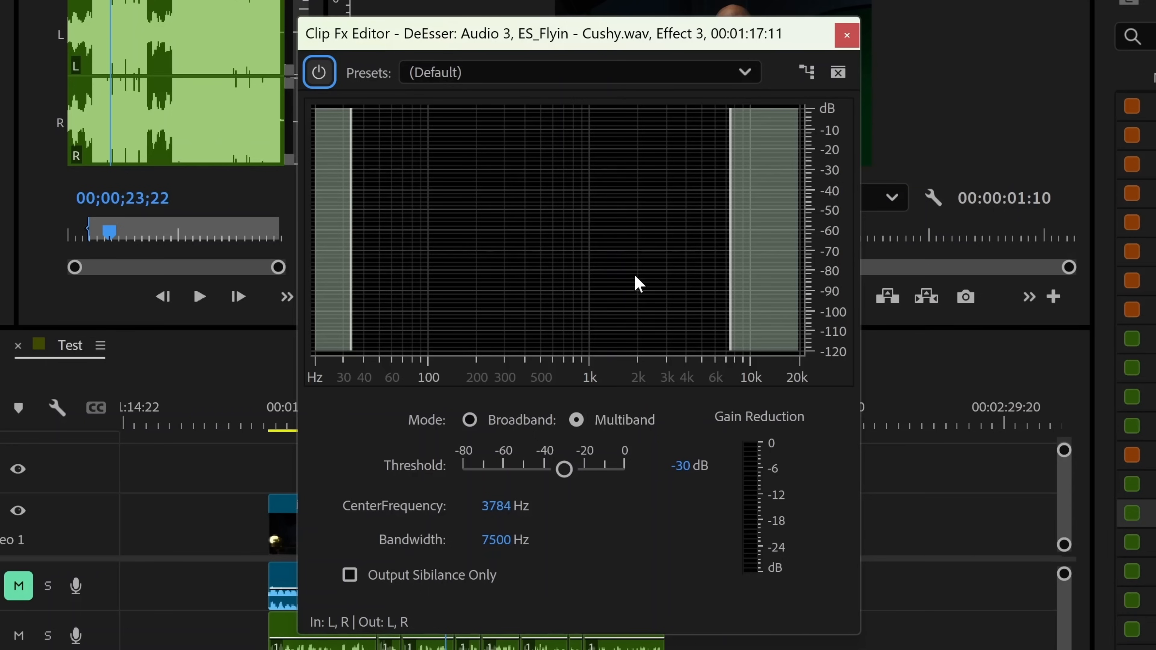
{"action": "mouse_move", "coordinate": [574, 249]}
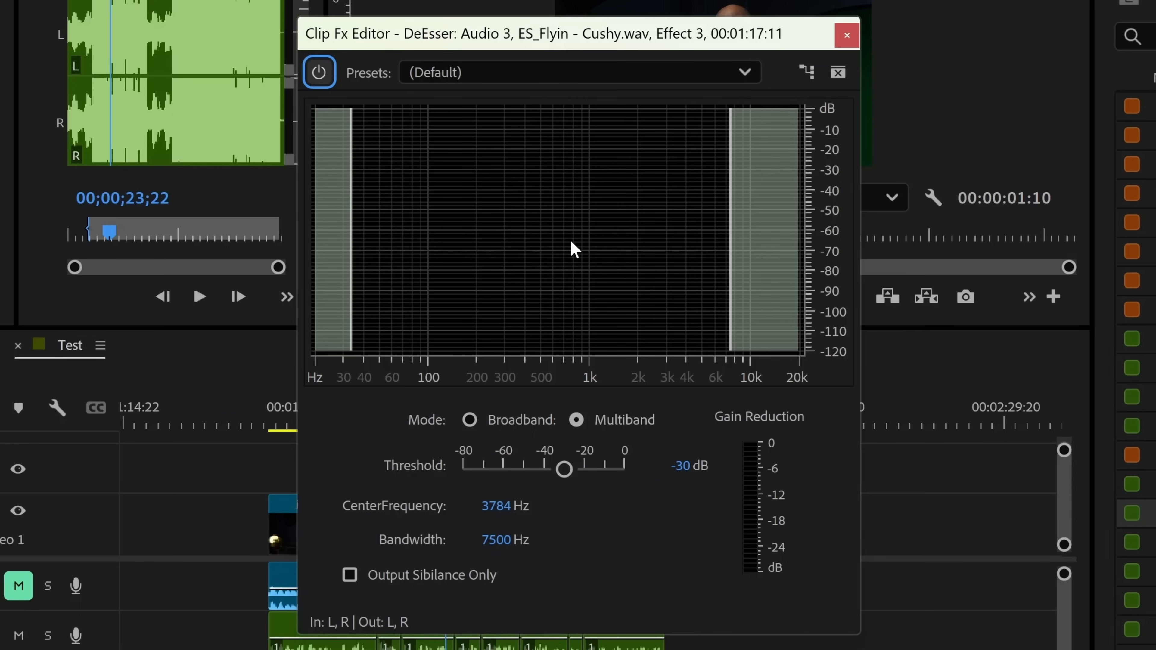
{"action": "mouse_move", "coordinate": [721, 132]}
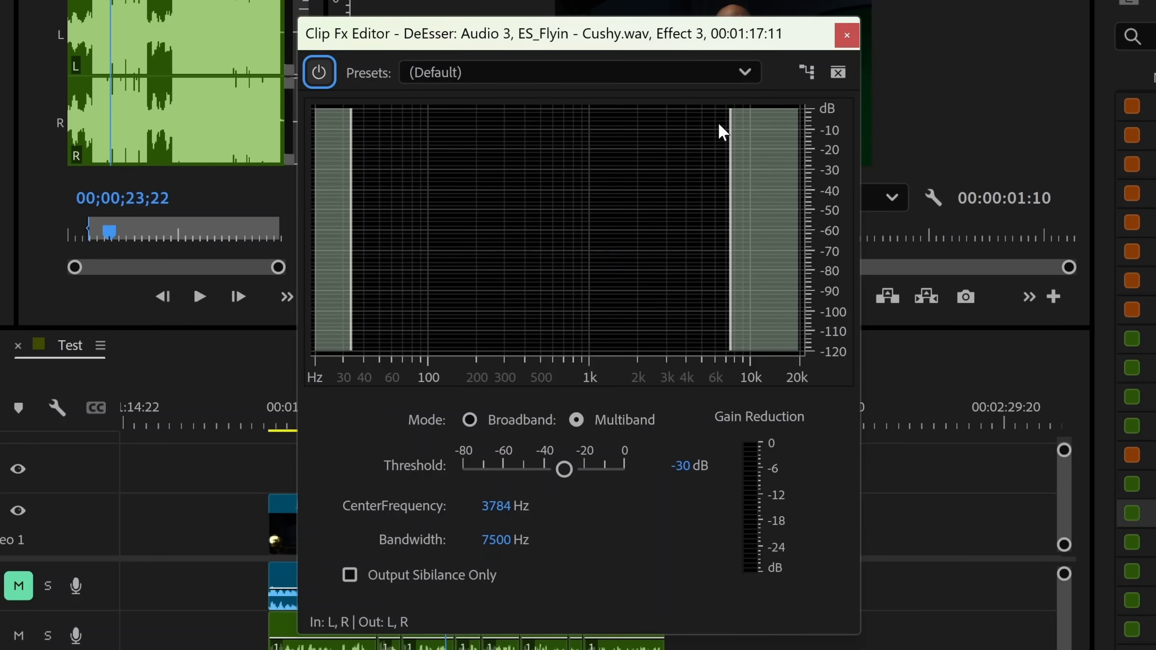
Close the Clip Fx Editor, keeping the widened de-esser band on the music clip.
{"action": "left_click", "coordinate": [845, 34]}
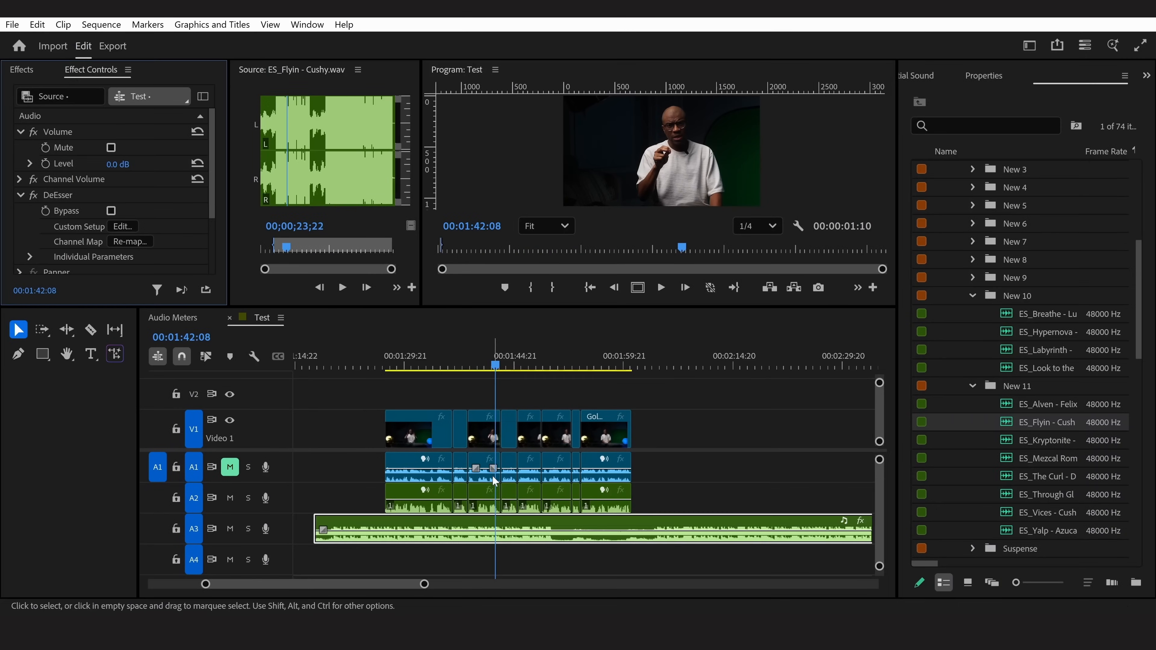
{"action": "mouse_move", "coordinate": [413, 508]}
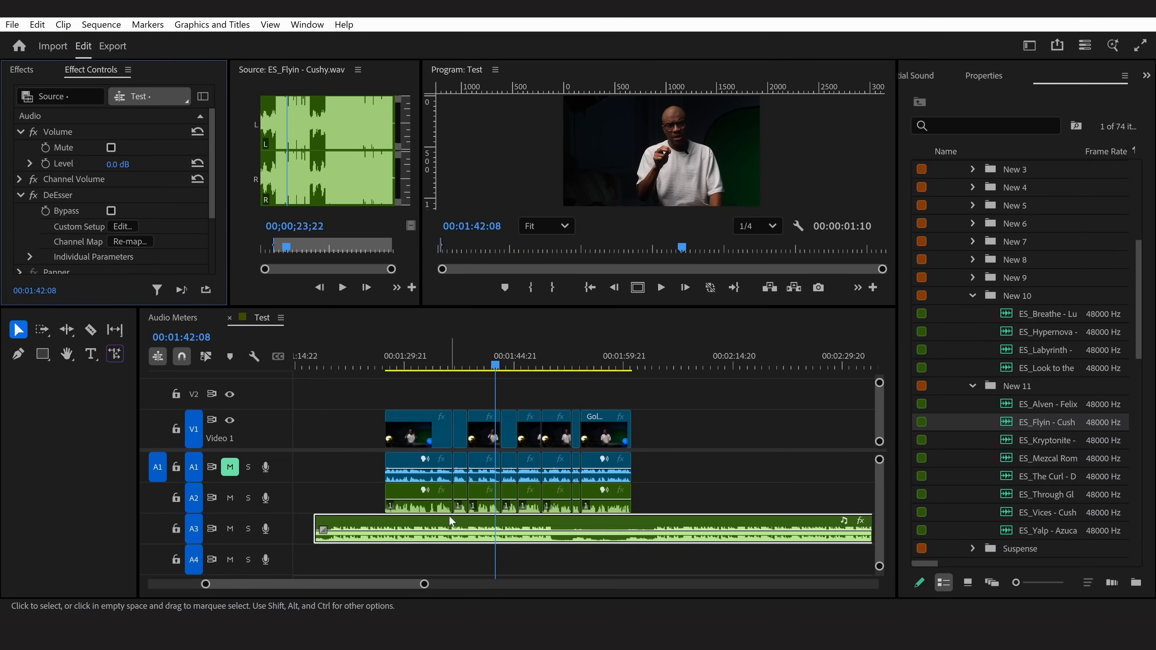
{"action": "mouse_move", "coordinate": [516, 507]}
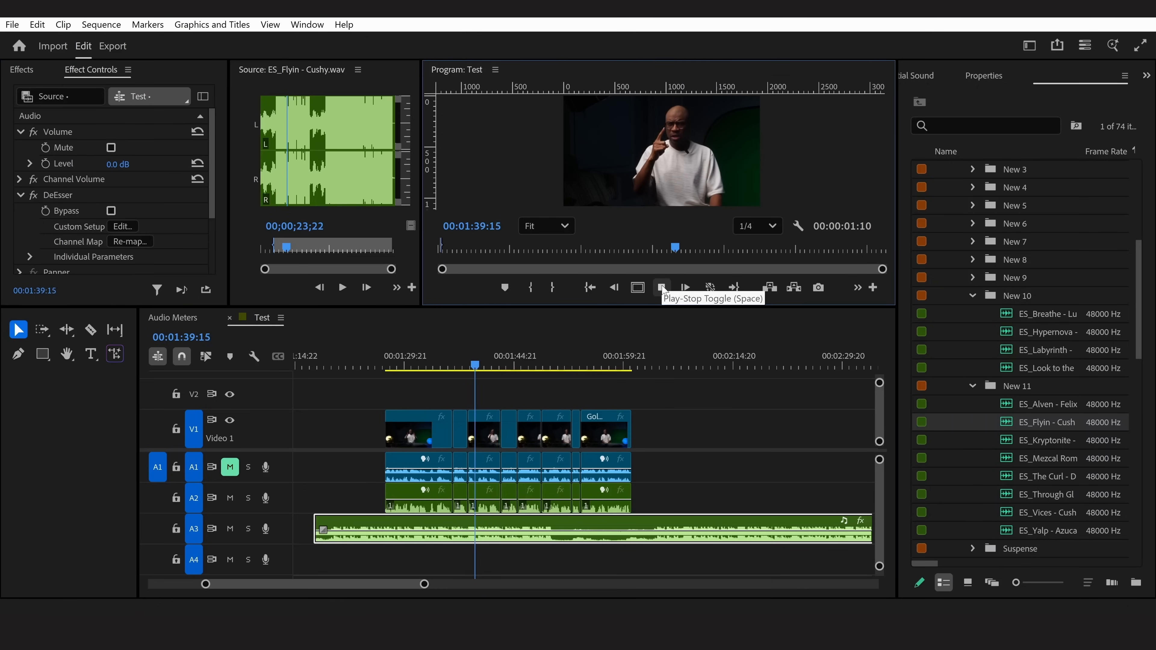
Play back the Test sequence to review the de-essed music, then stop.
{"action": "left_click", "coordinate": [661, 288]}
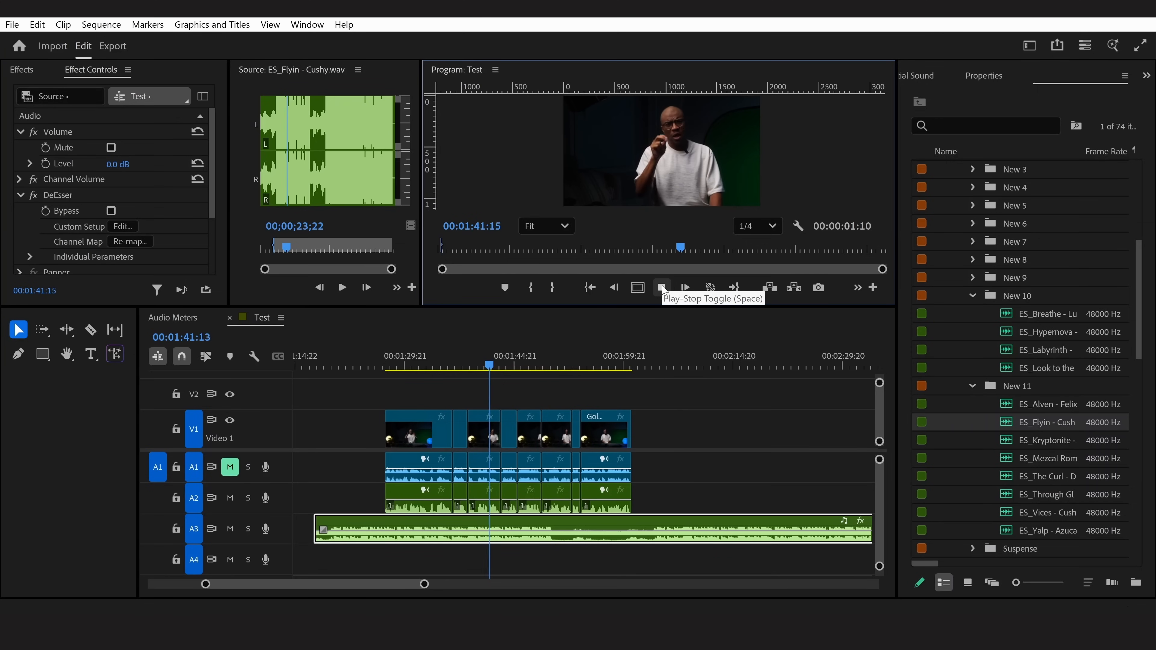
{"action": "left_click", "coordinate": [662, 288]}
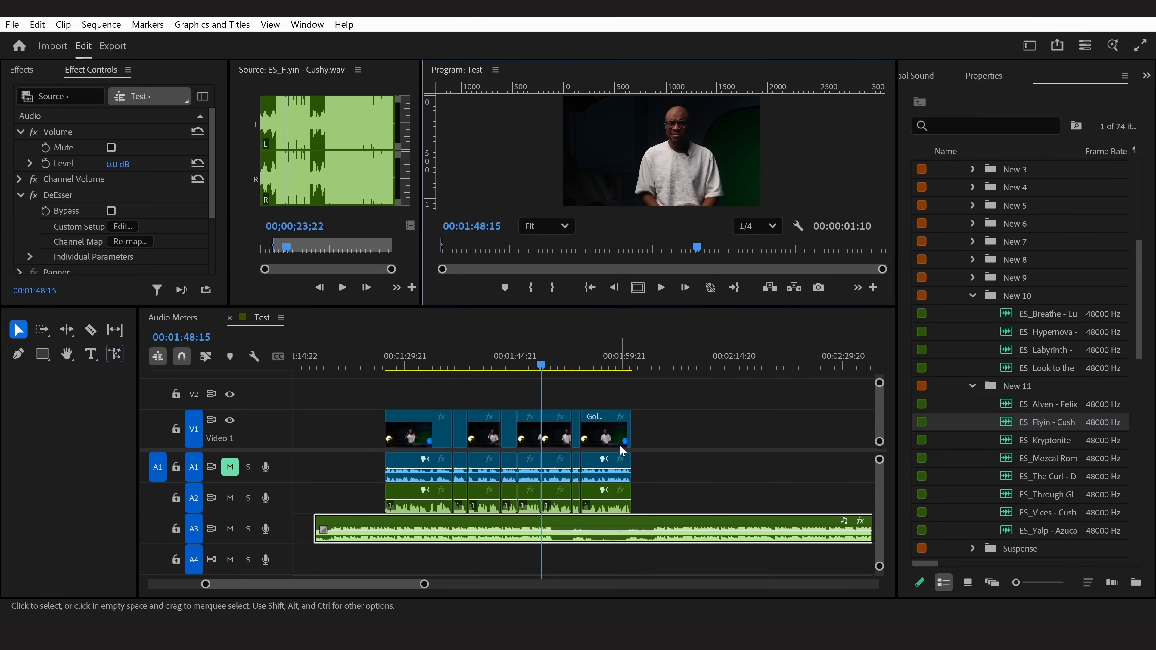
{"action": "mouse_move", "coordinate": [513, 442]}
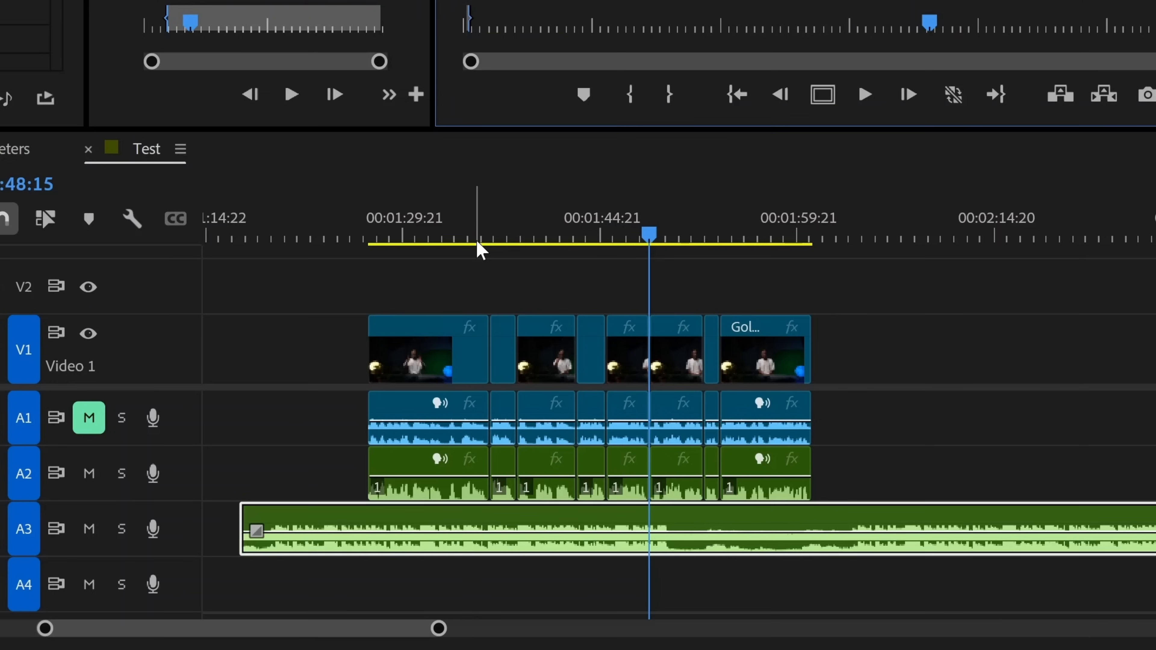
{"action": "mouse_move", "coordinate": [508, 470]}
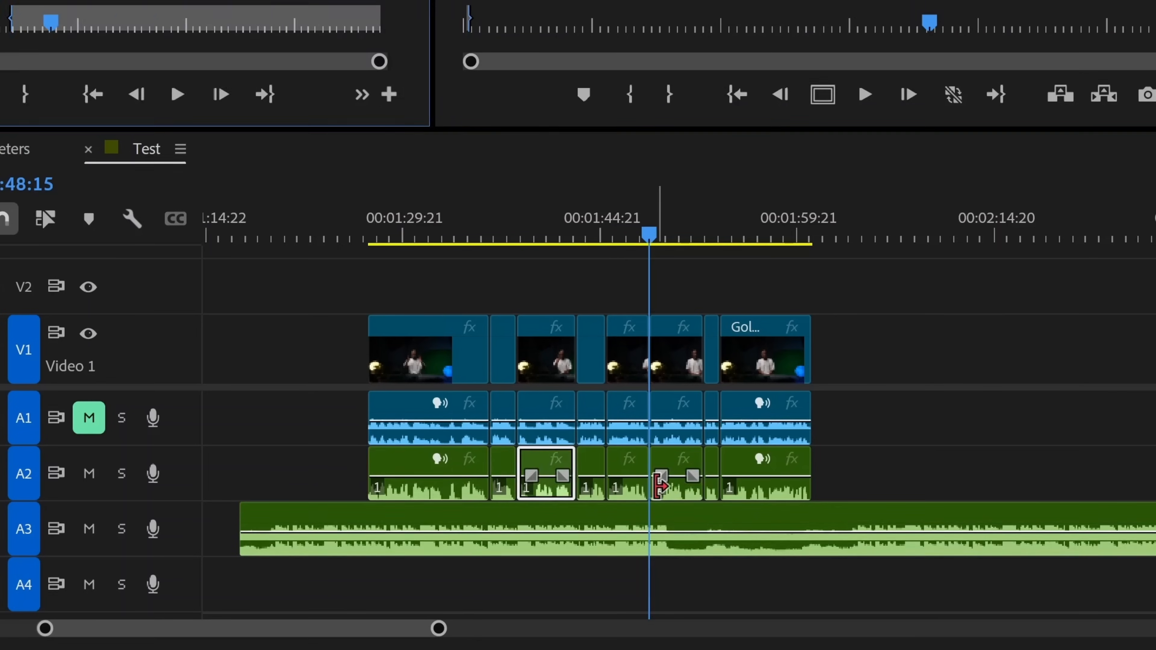
Bring up the Audio Track Mixer for Test and reveal each track's effects and sends slots.
{"action": "left_click", "coordinate": [492, 13]}
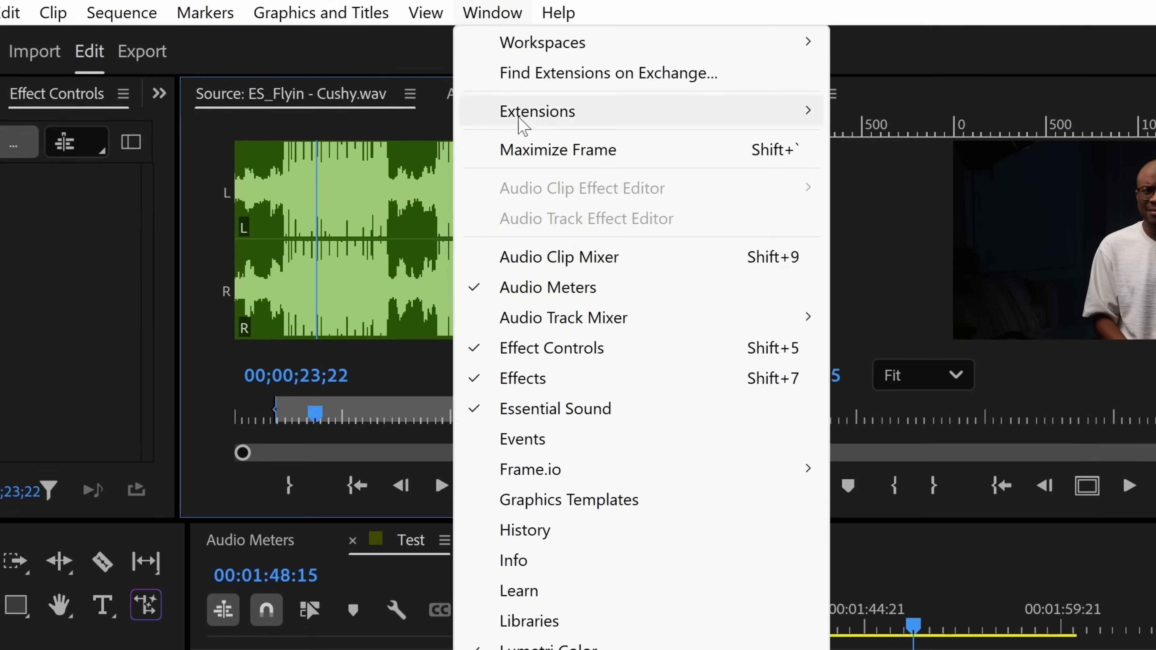
{"action": "mouse_move", "coordinate": [562, 318]}
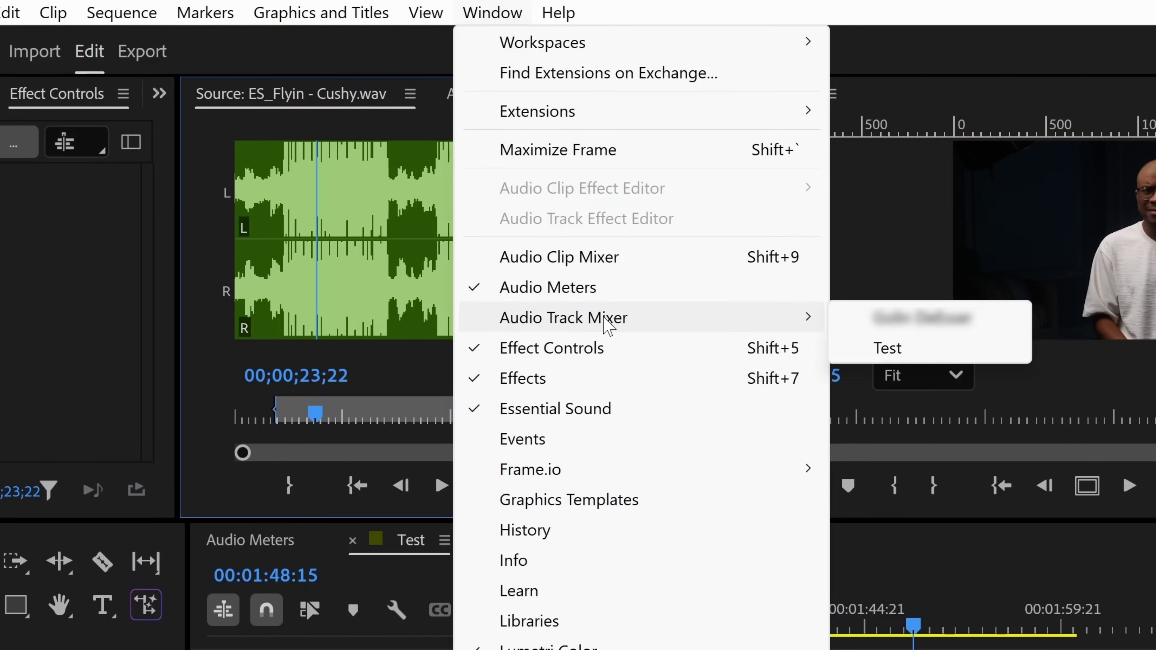
{"action": "mouse_move", "coordinate": [877, 338]}
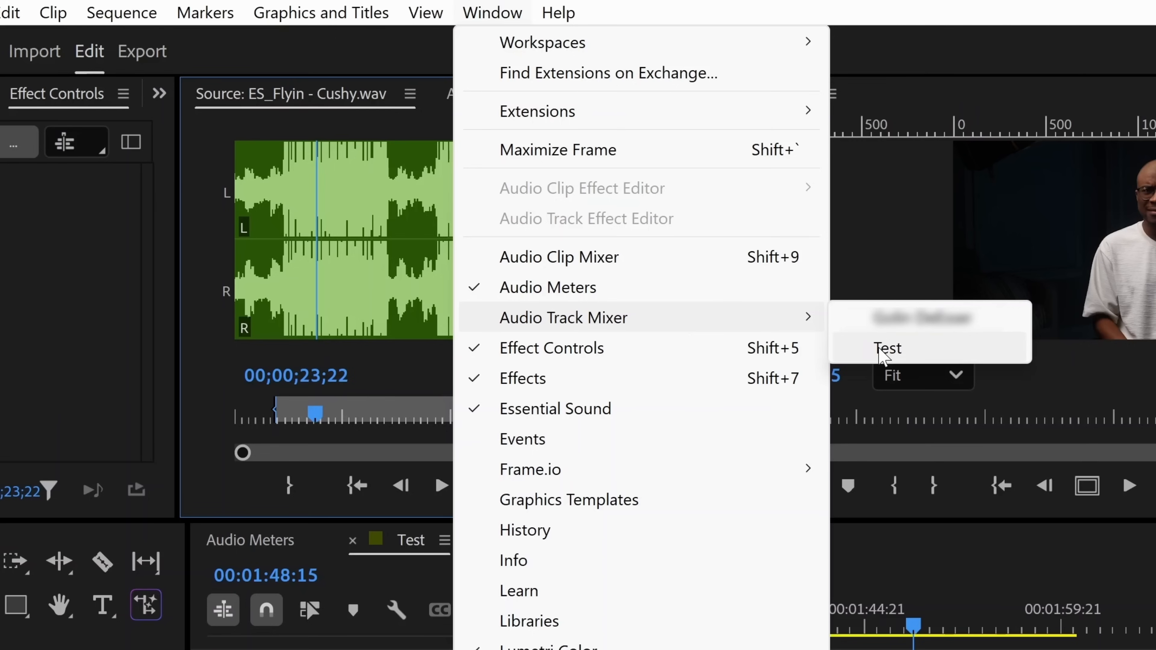
{"action": "left_click", "coordinate": [887, 348]}
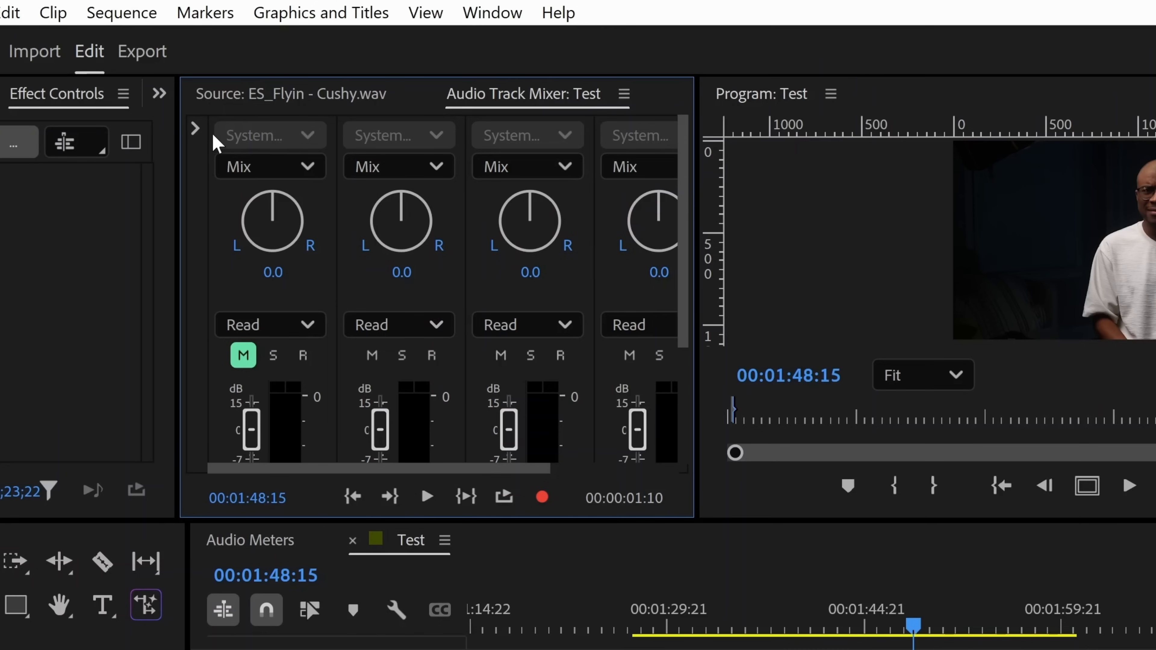
{"action": "mouse_move", "coordinate": [194, 129]}
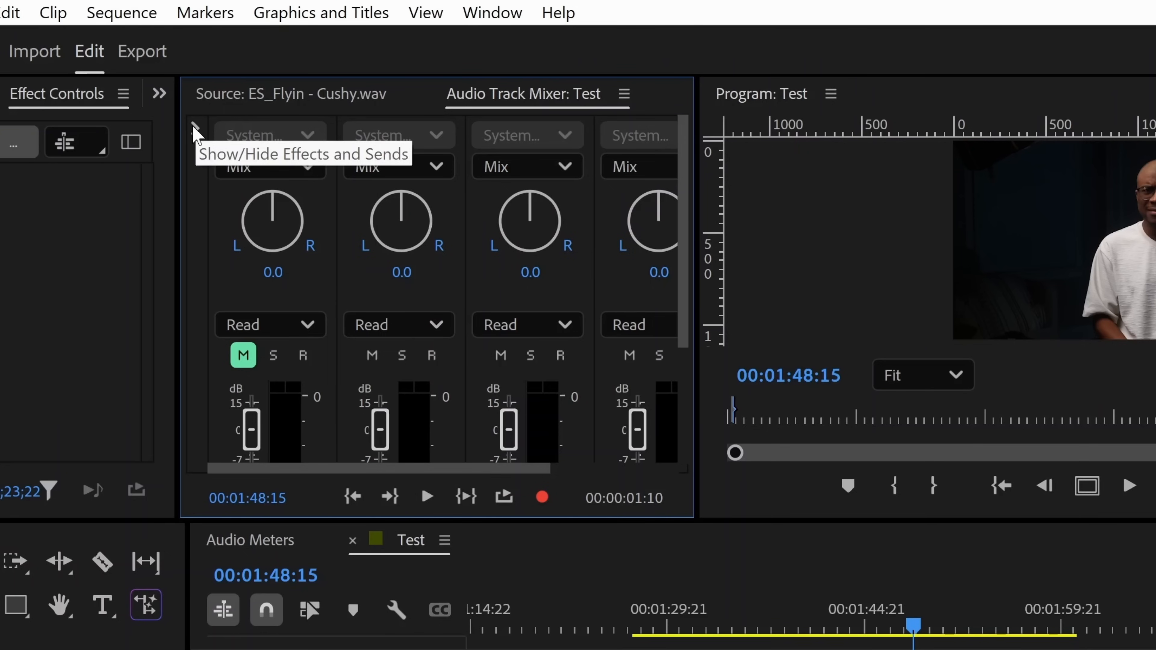
{"action": "left_click", "coordinate": [197, 130]}
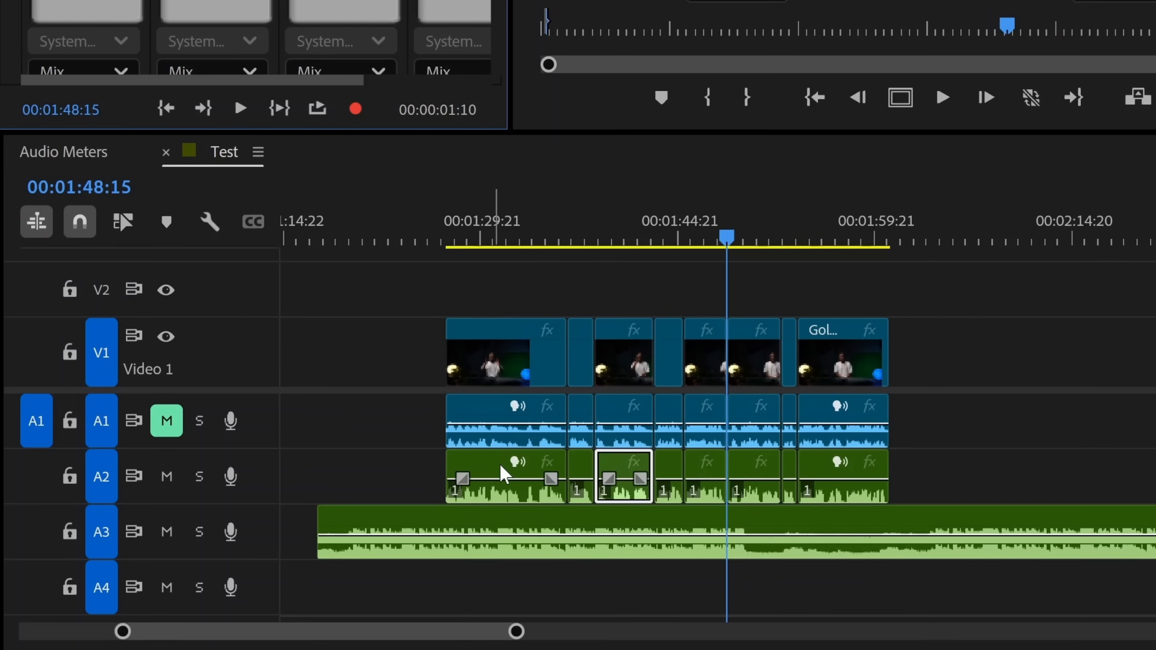
{"action": "mouse_move", "coordinate": [103, 486]}
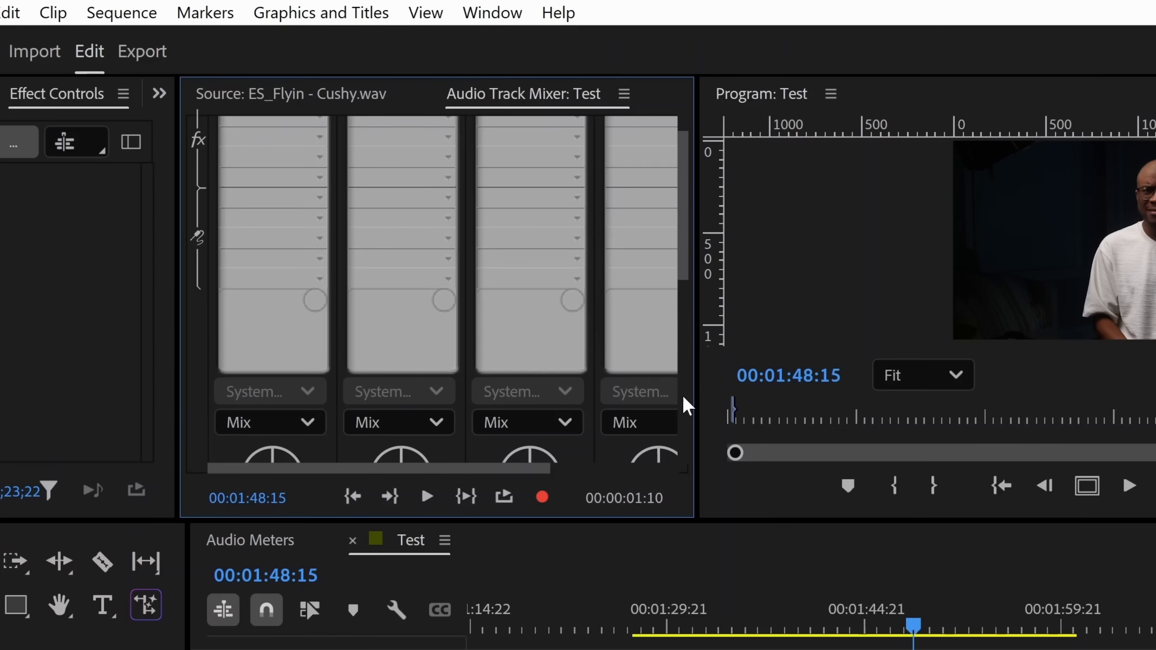
Add a Multiband Compressor from Amplitude and Compression to track A2's first effect slot.
{"action": "left_click", "coordinate": [243, 184]}
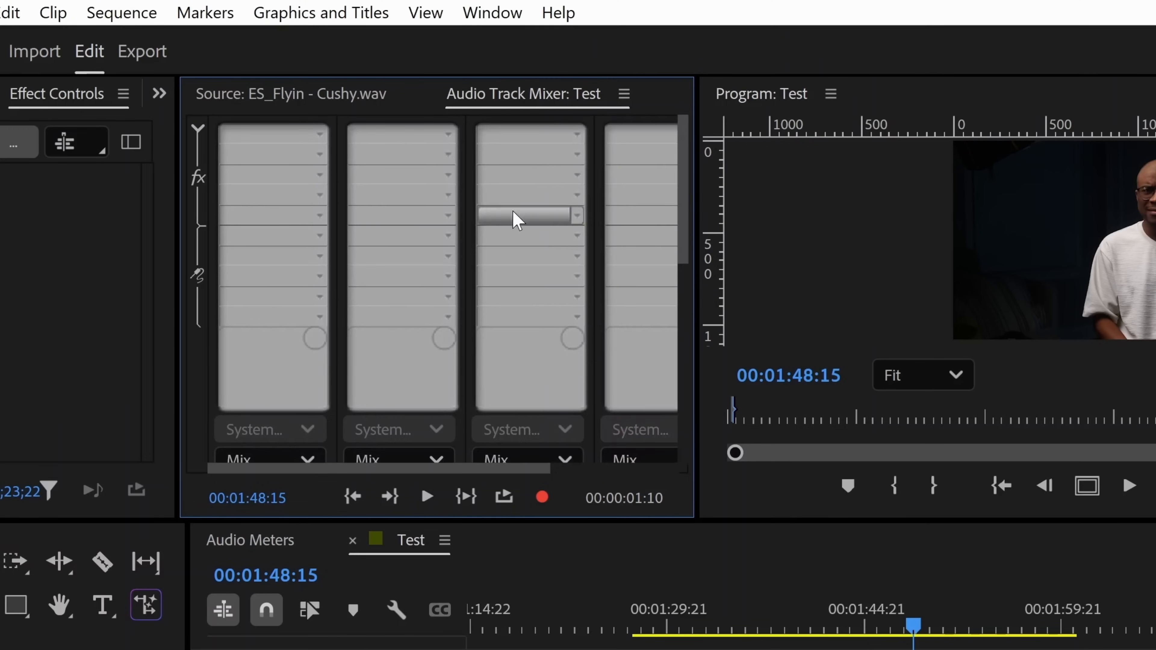
{"action": "left_click", "coordinate": [528, 215]}
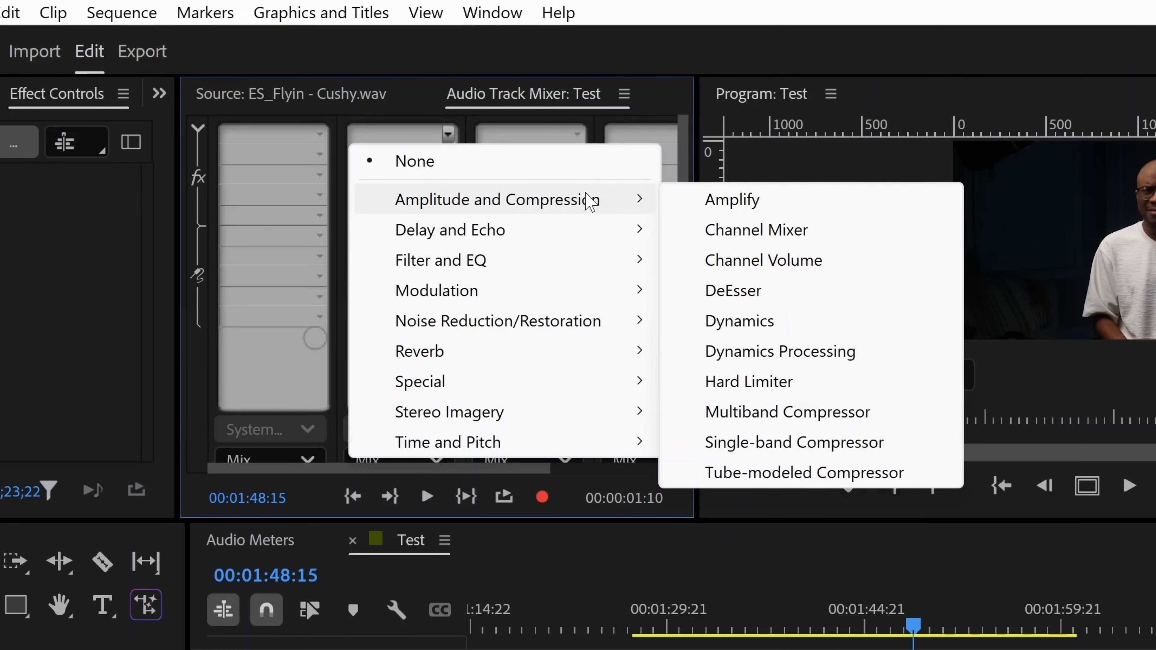
{"action": "mouse_move", "coordinate": [788, 411]}
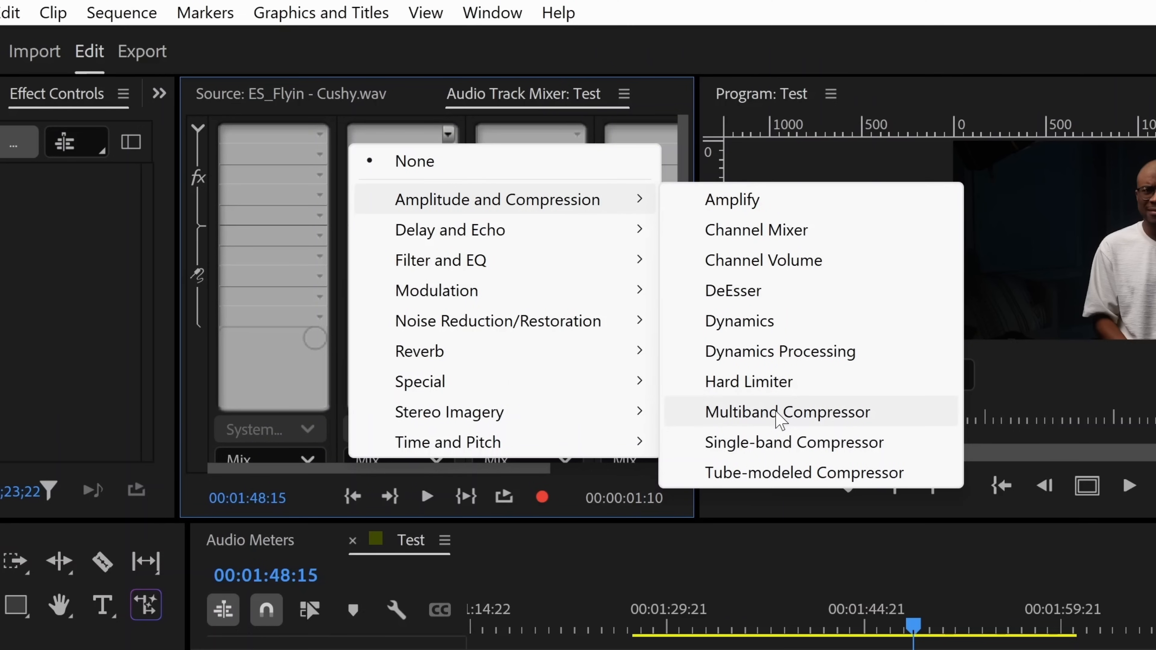
{"action": "left_click", "coordinate": [785, 411]}
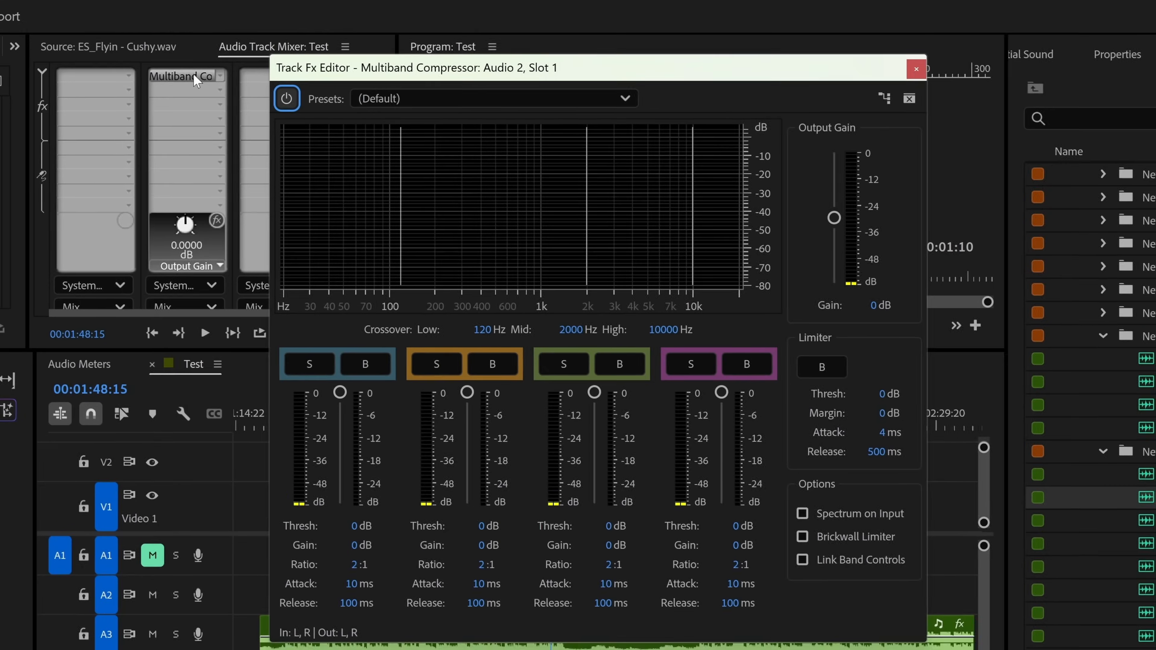
Set the A2 compressor to the Broadcast preset with -3 dB limiter margin and 8 dB output gain.
{"action": "left_click", "coordinate": [493, 98]}
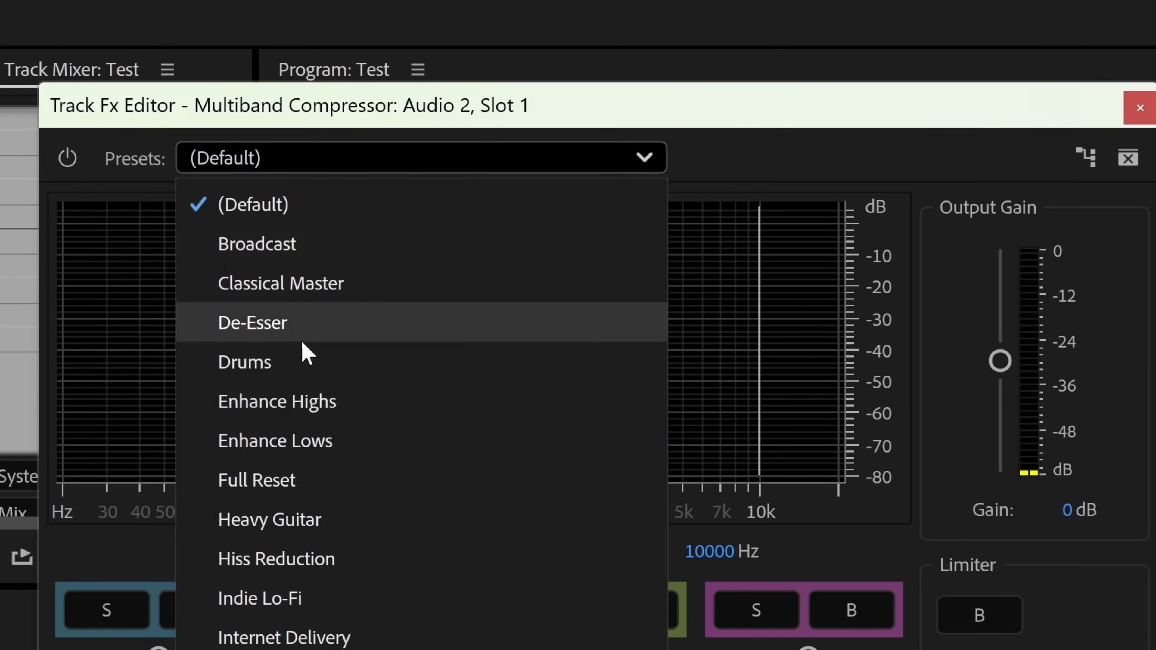
{"action": "left_click", "coordinate": [256, 244]}
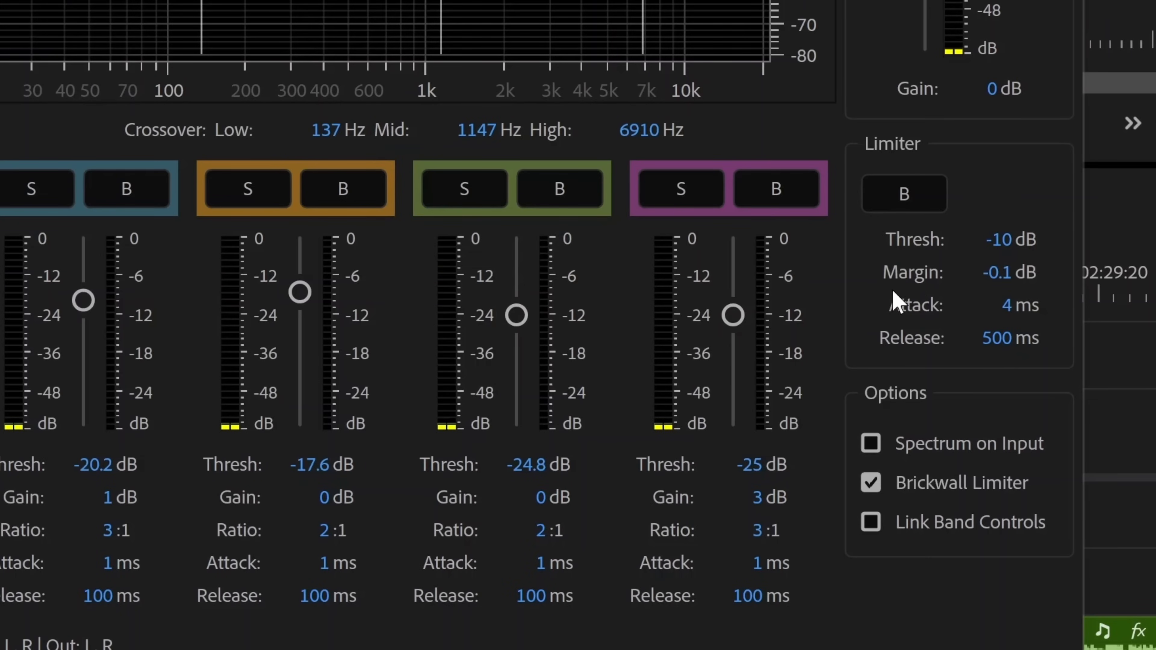
{"action": "double_click", "coordinate": [1010, 272]}
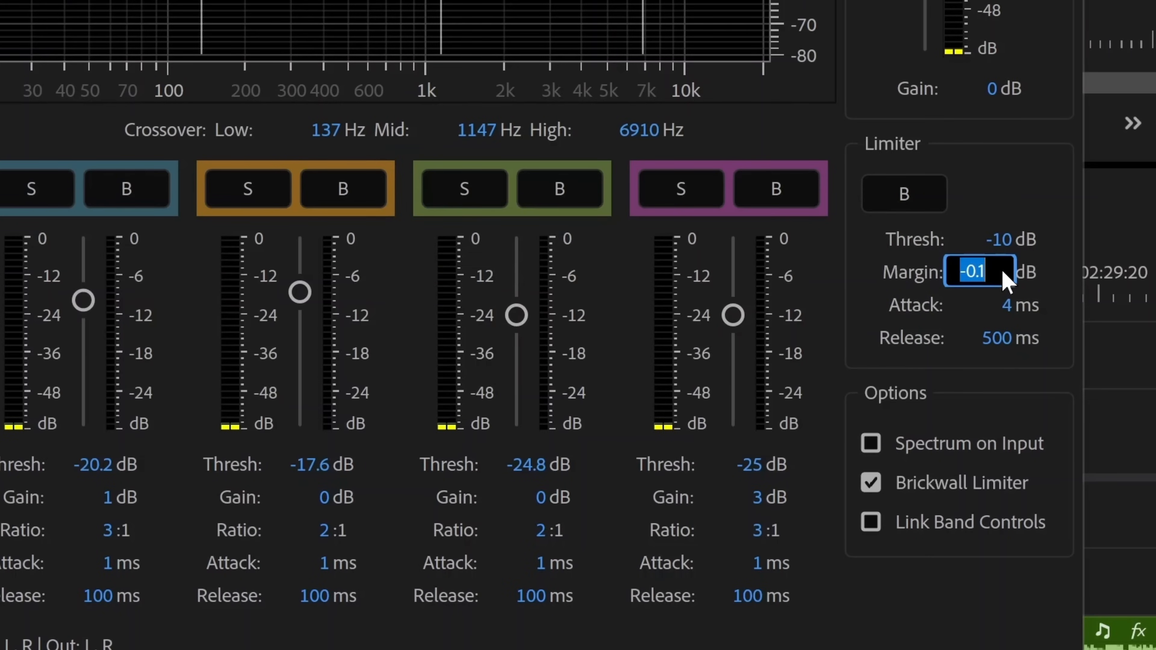
{"action": "type", "text": "-3"}
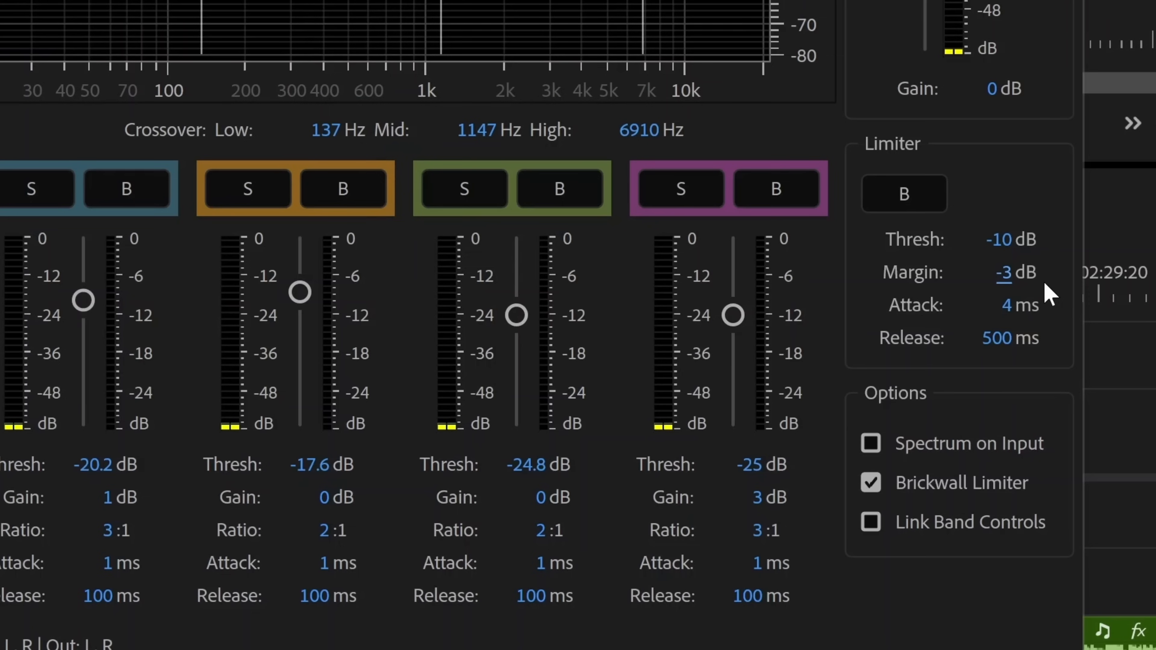
{"action": "mouse_move", "coordinate": [1043, 292]}
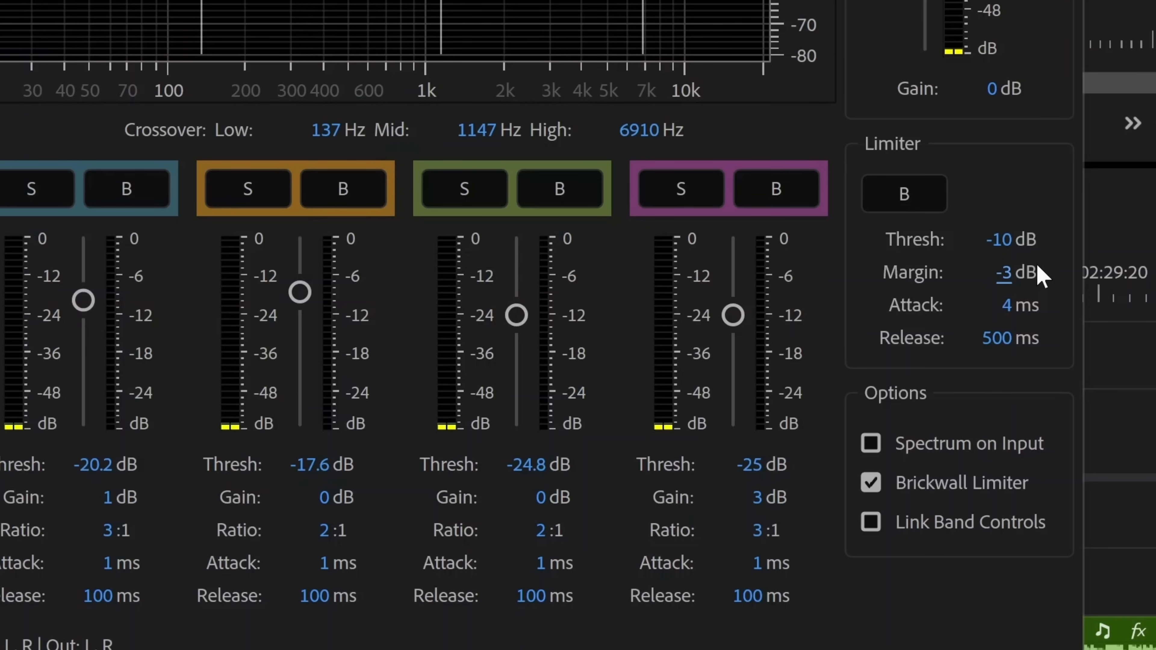
{"action": "mouse_move", "coordinate": [897, 140]}
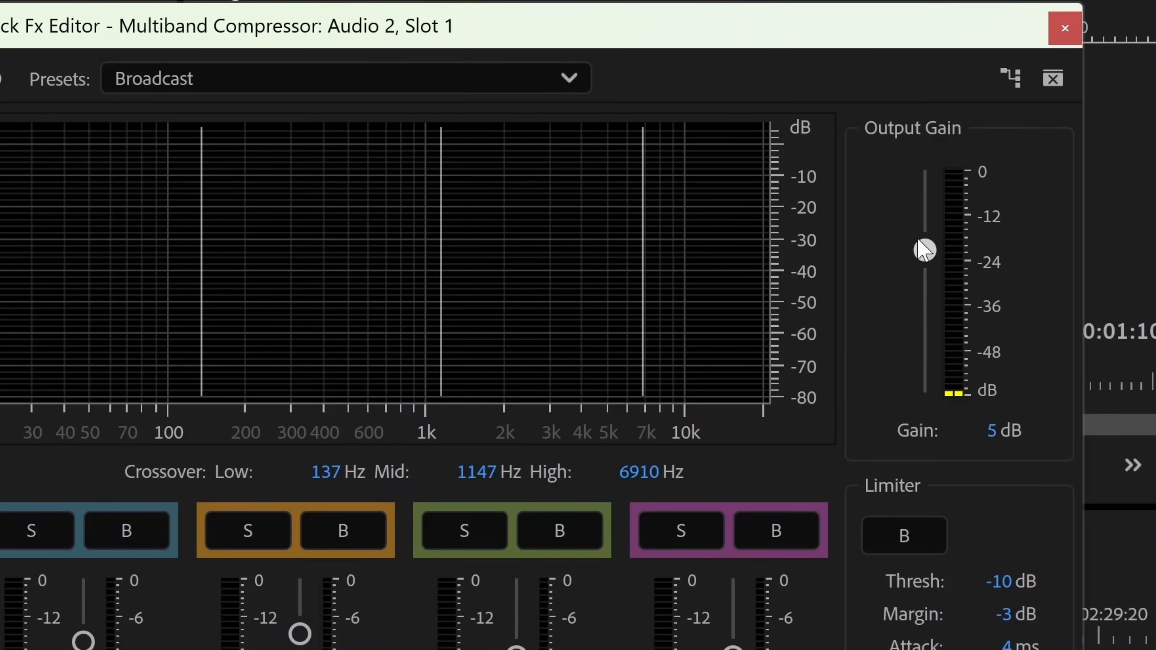
{"action": "left_click_drag", "start_coordinate": [924, 254], "coordinate": [925, 243]}
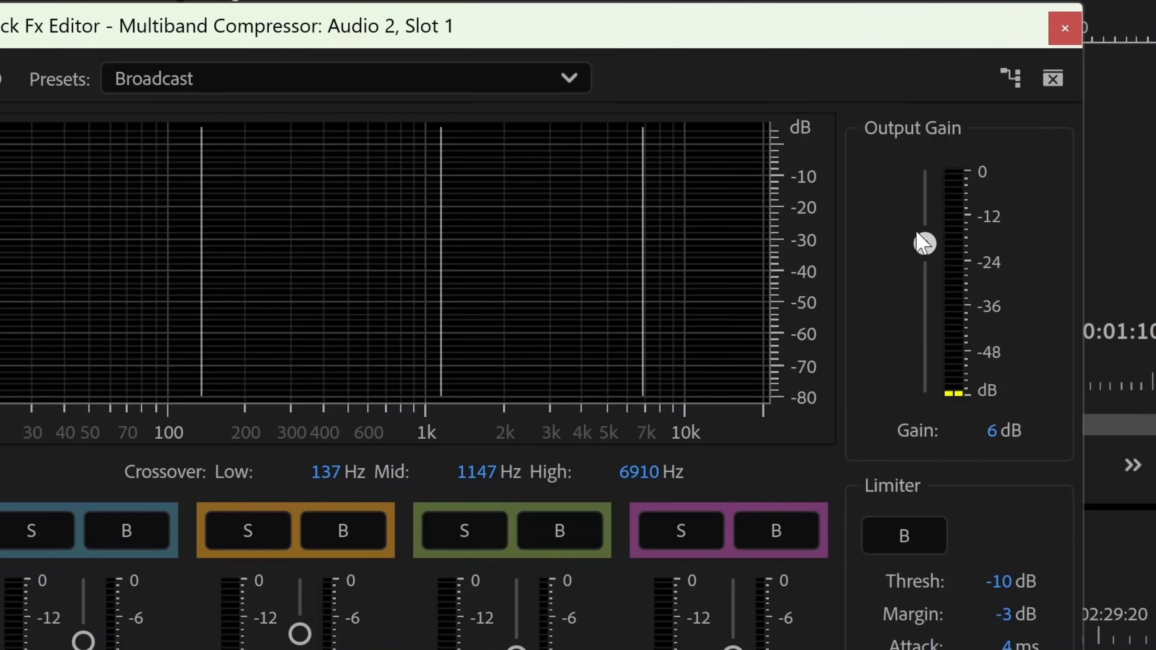
{"action": "left_click_drag", "start_coordinate": [924, 243], "coordinate": [924, 232]}
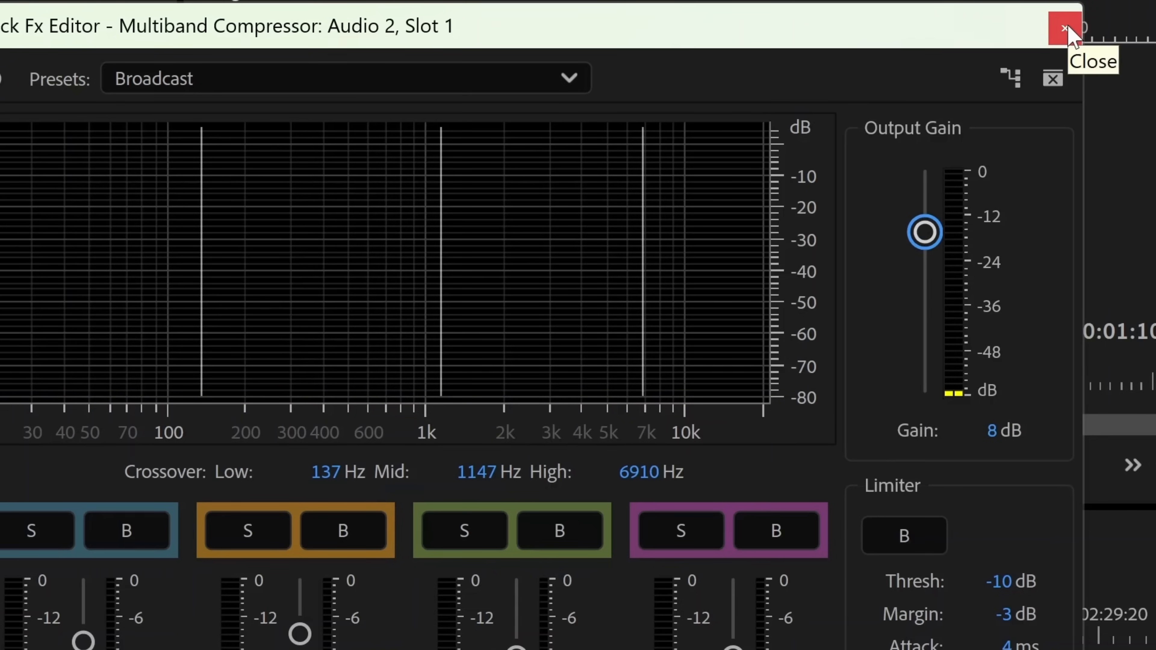
Close the Track Fx Editor and audition the sequence with the compressed A2 voice track.
{"action": "left_click", "coordinate": [1064, 27]}
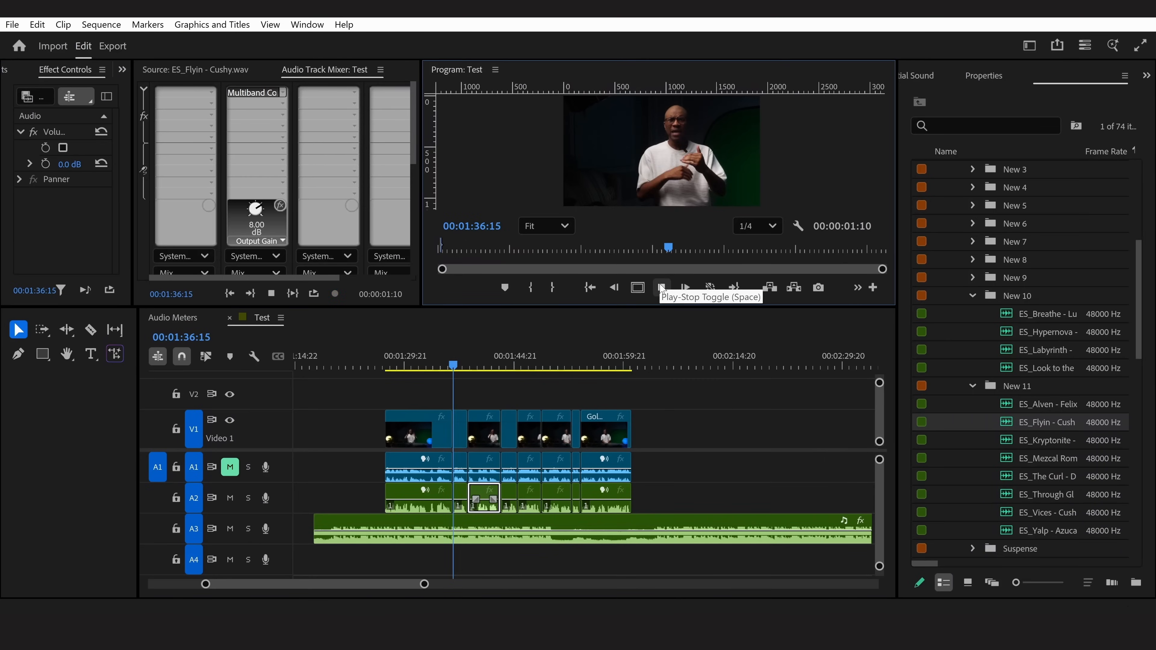
{"action": "left_click", "coordinate": [683, 286]}
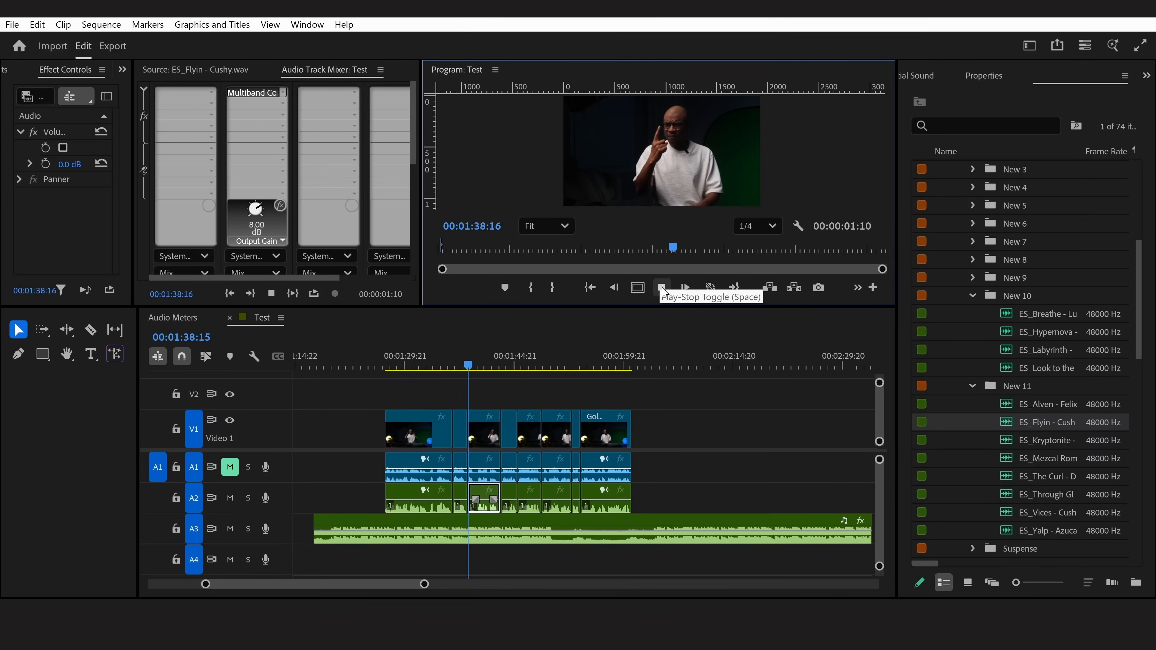
{"action": "left_click", "coordinate": [683, 288]}
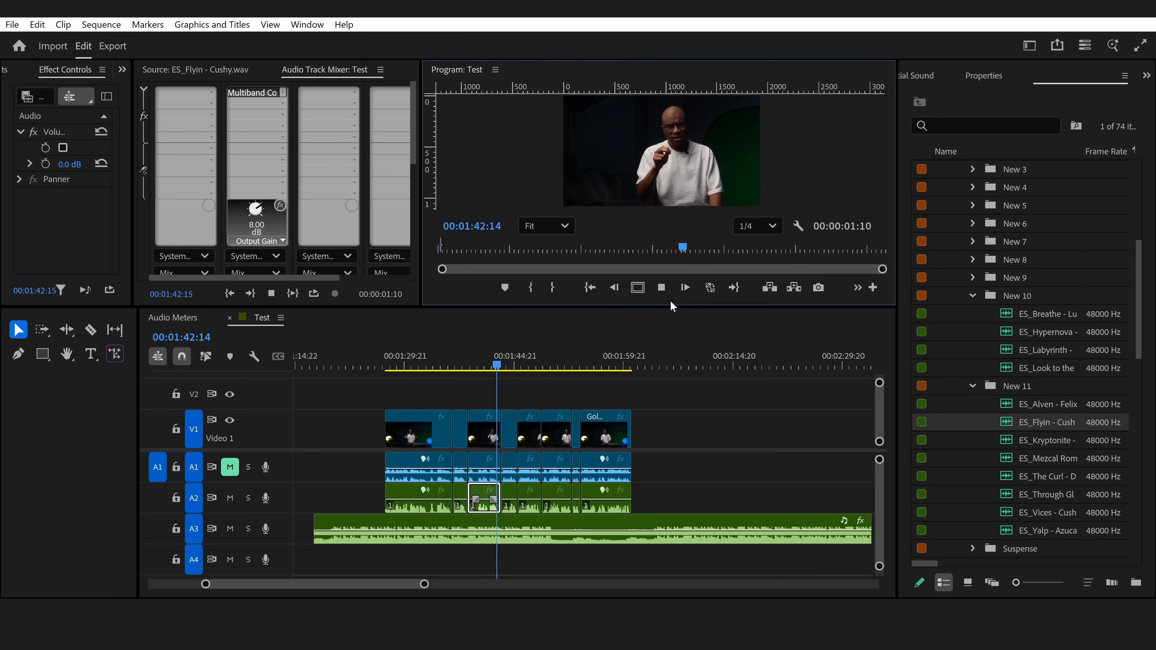
{"action": "left_click", "coordinate": [683, 287]}
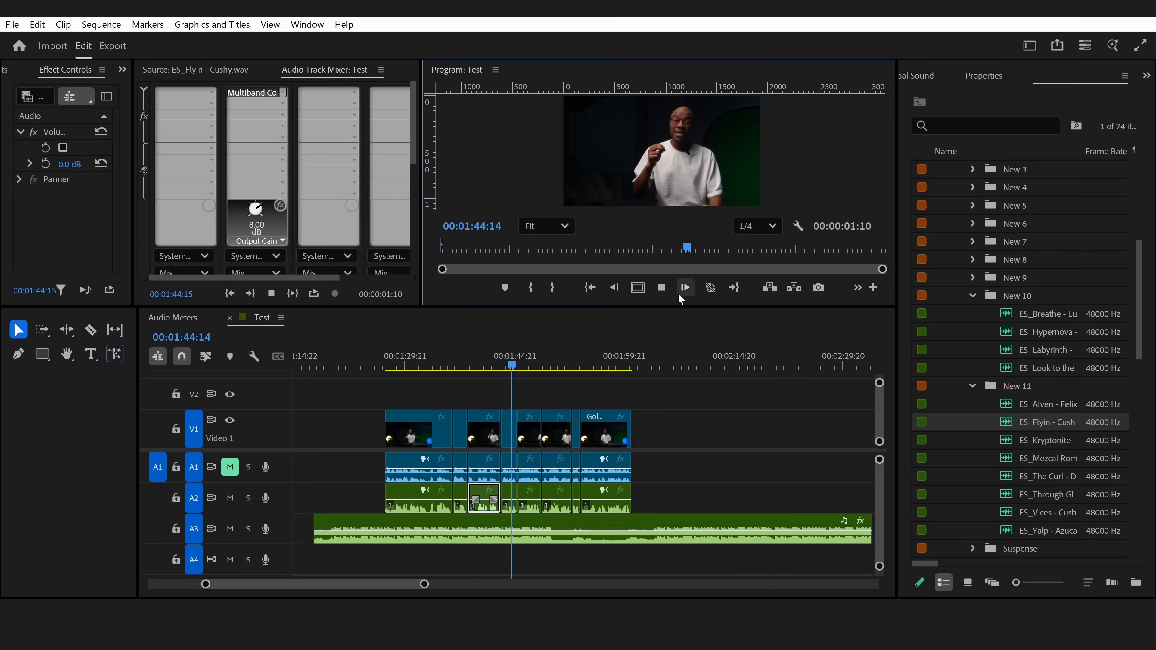